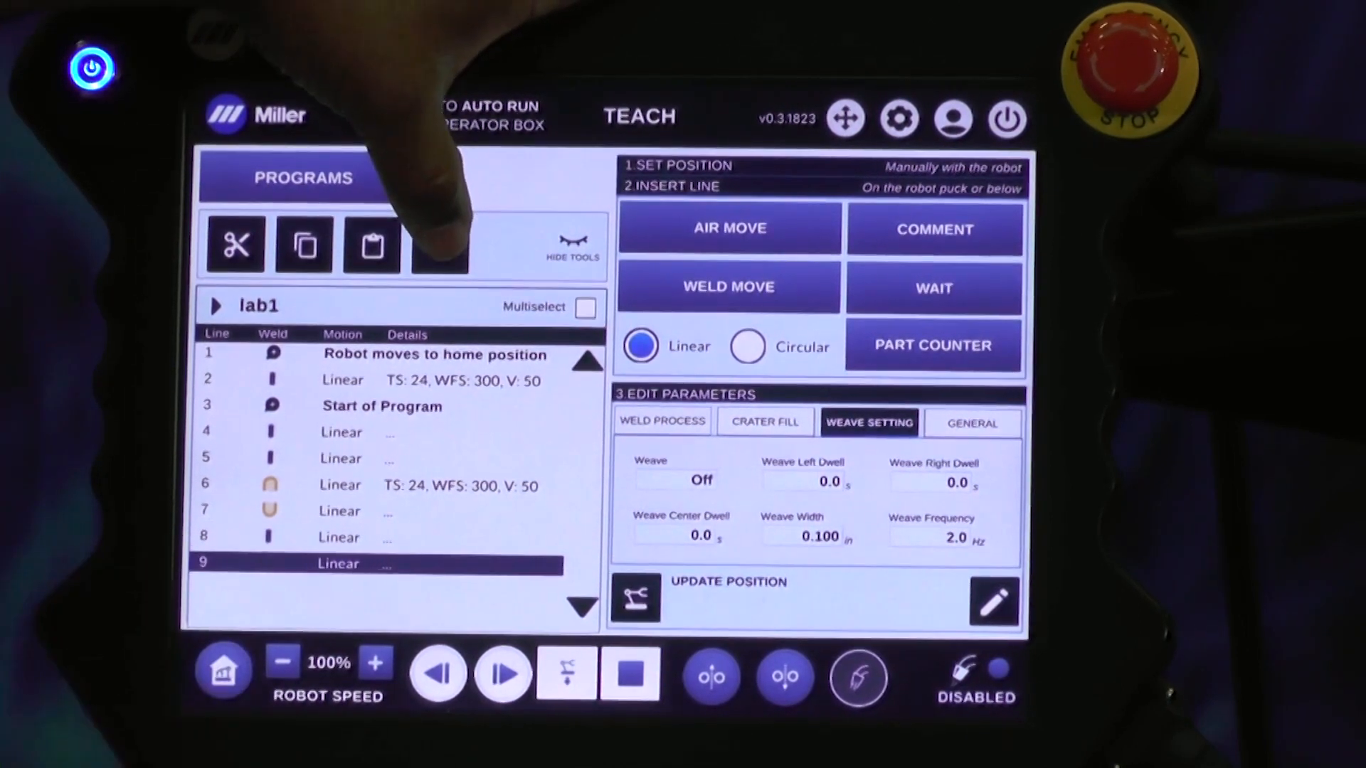
# Step: Delete line 9, the last Linear move, from lab1 and confirm the deletion
pyautogui.click(439, 242)
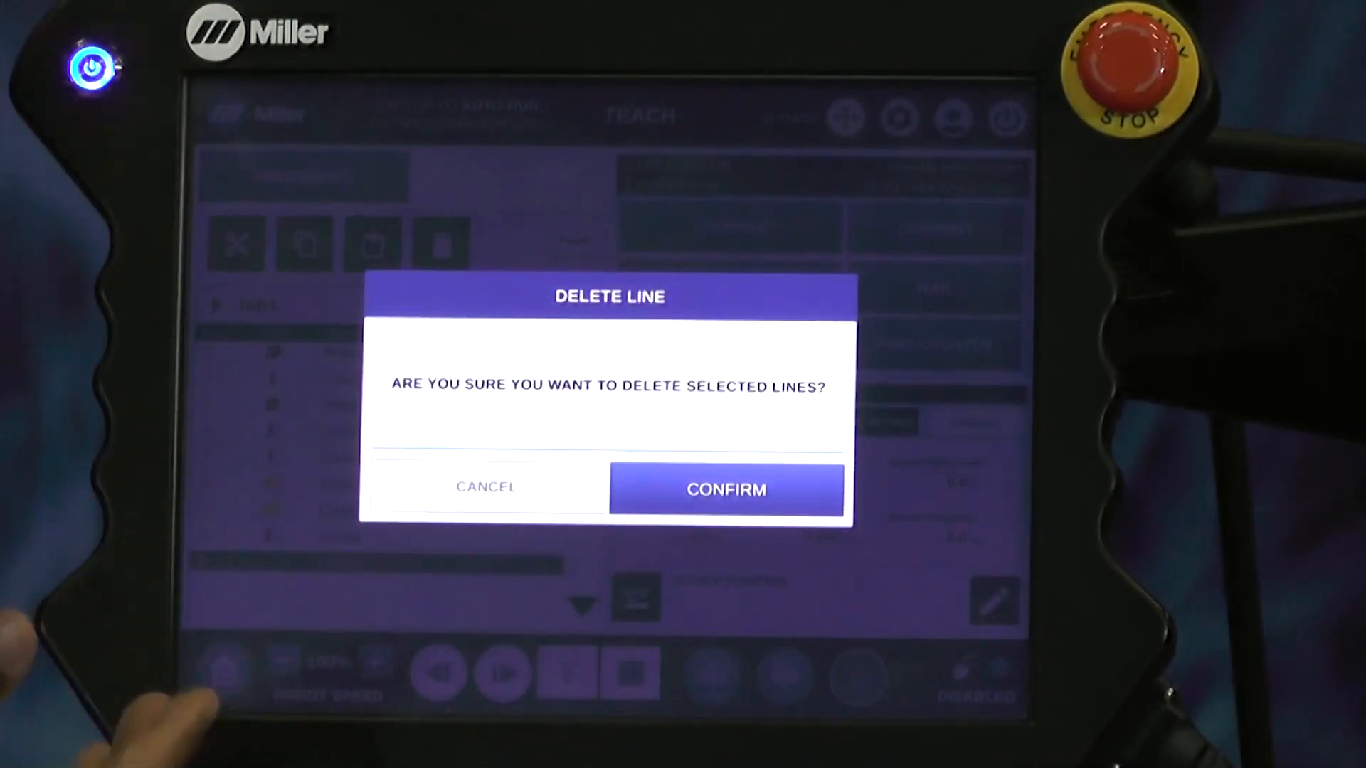
pyautogui.click(725, 488)
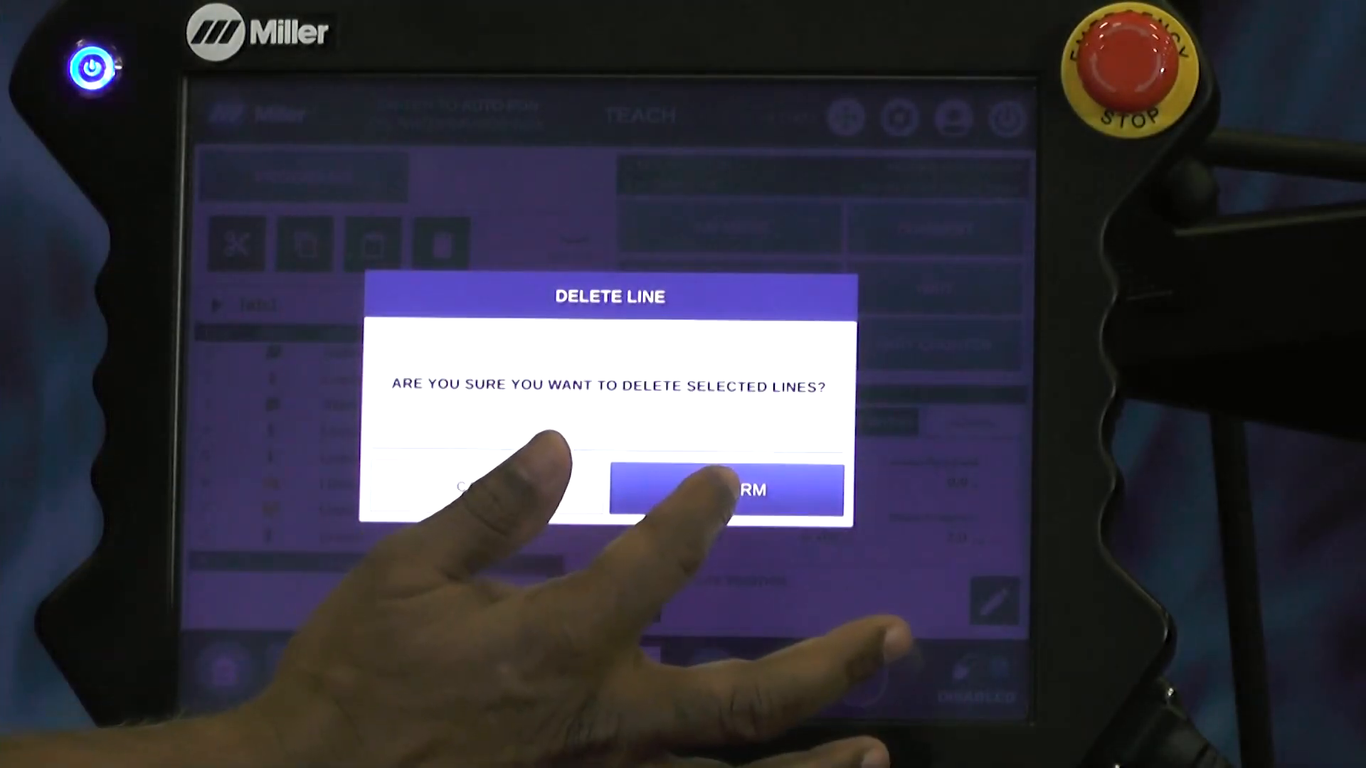
pyautogui.click(730, 488)
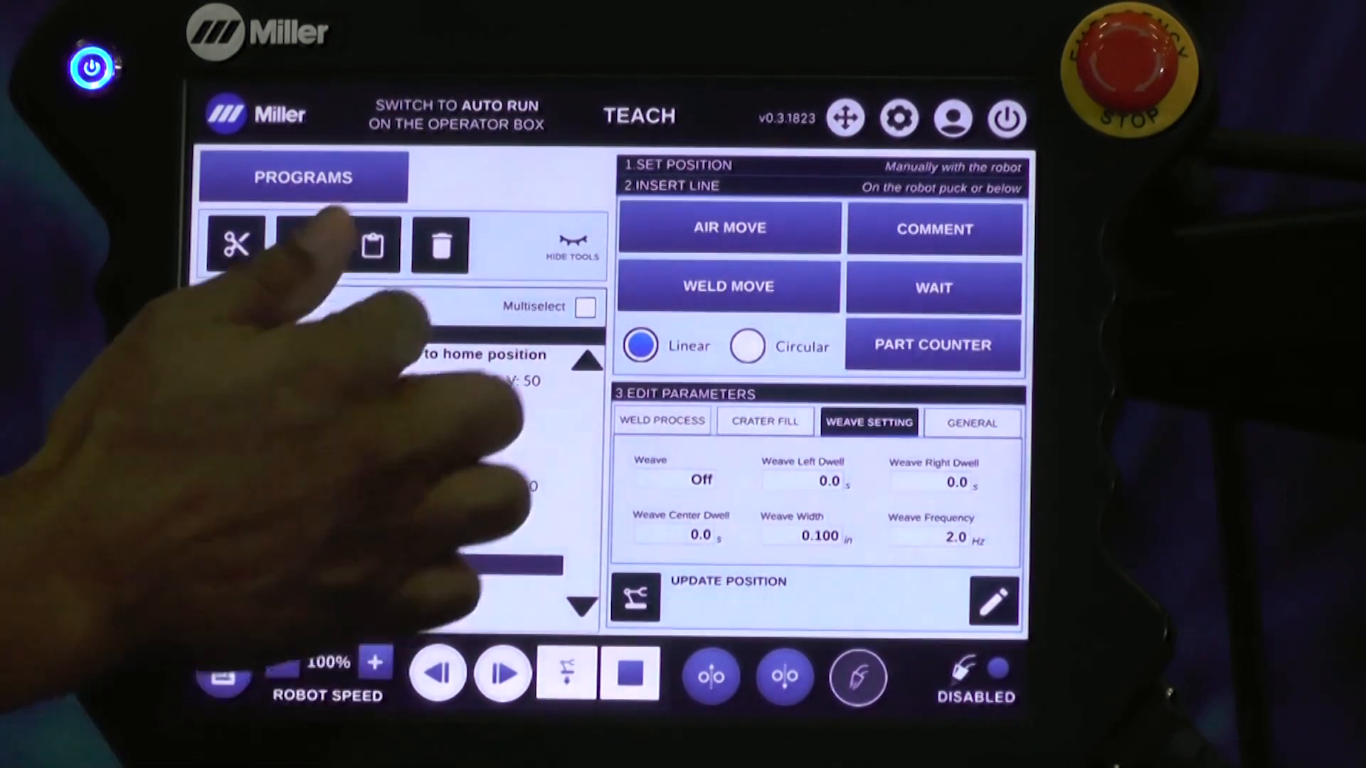
# Step: Begin inserting new move lines into lab1 from the tools bar
pyautogui.click(440, 243)
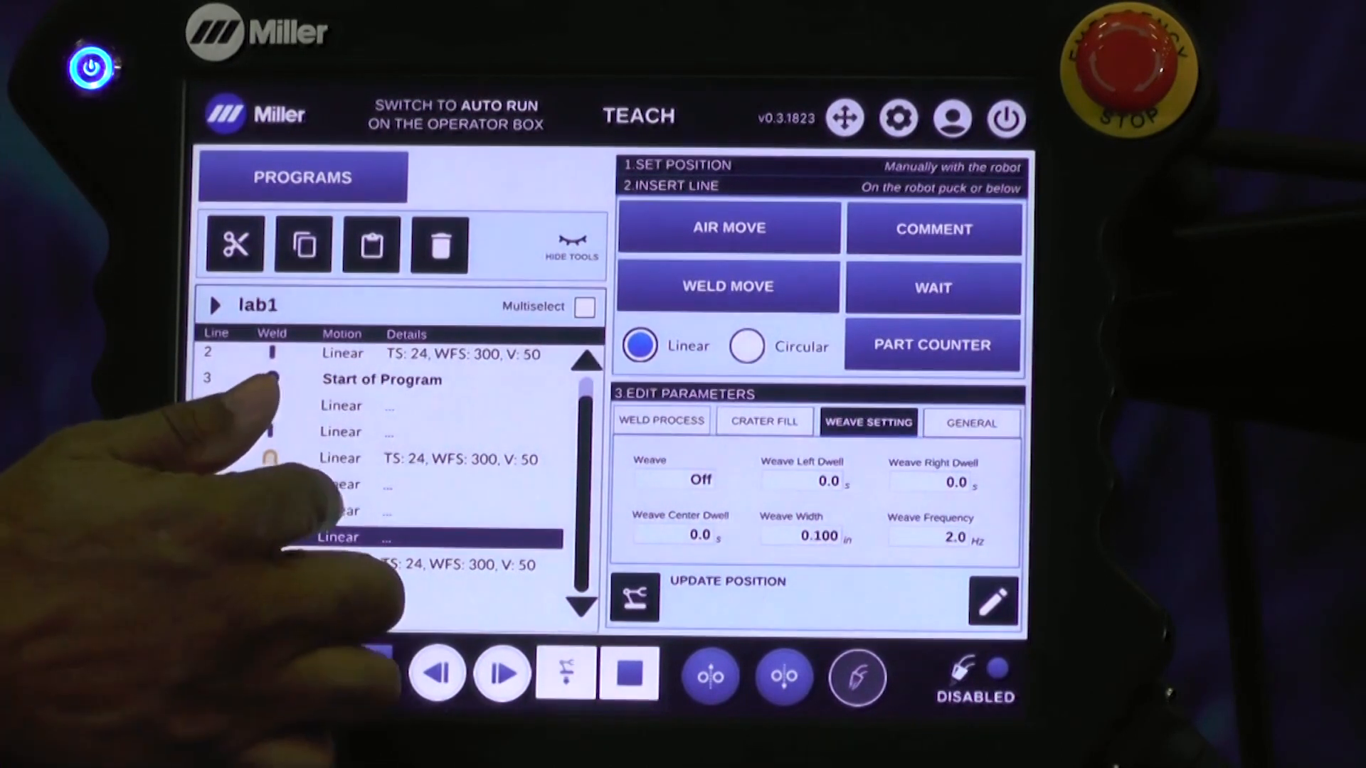
# Step: Select a line in lab1 to place the remaining Weld Move and Air Move lines
pyautogui.click(349, 511)
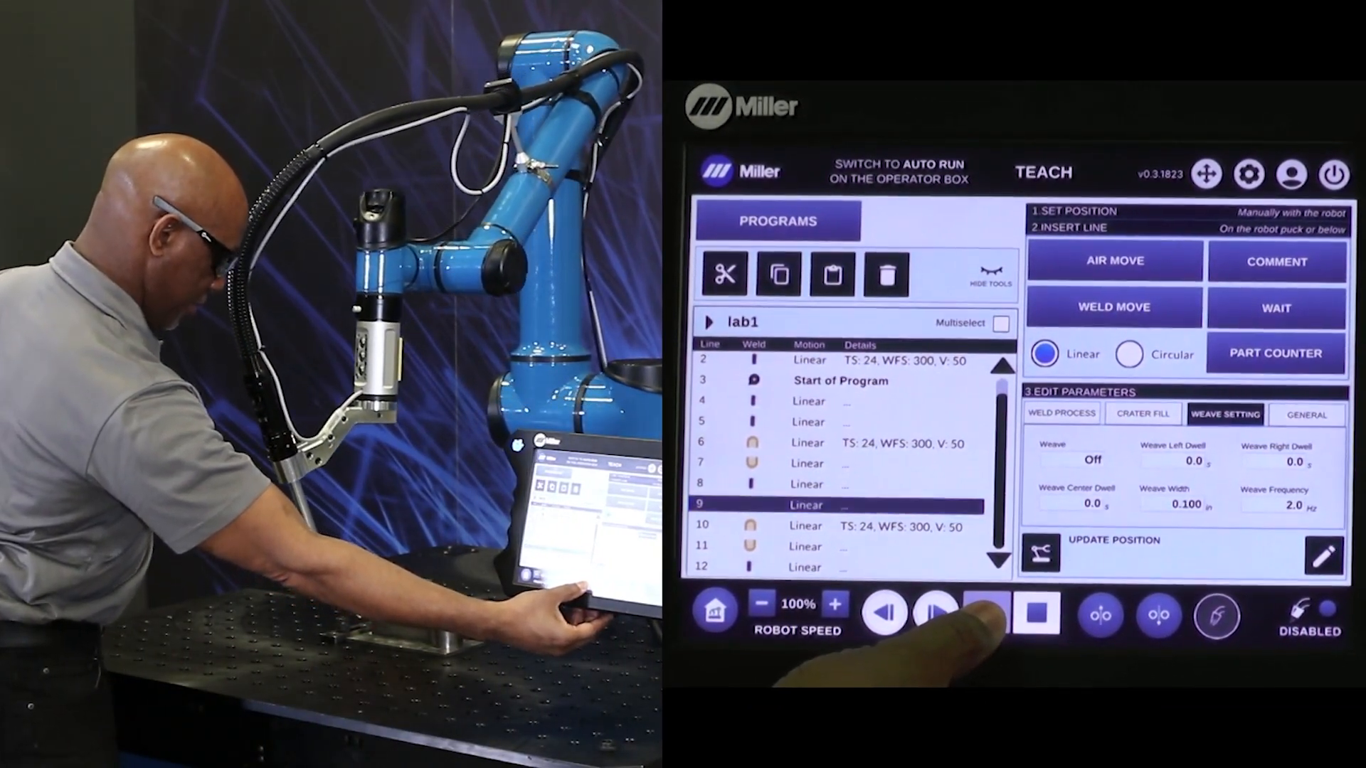
# Step: Drive the robot to the position of line 2, the first weld move in lab1
pyautogui.click(985, 612)
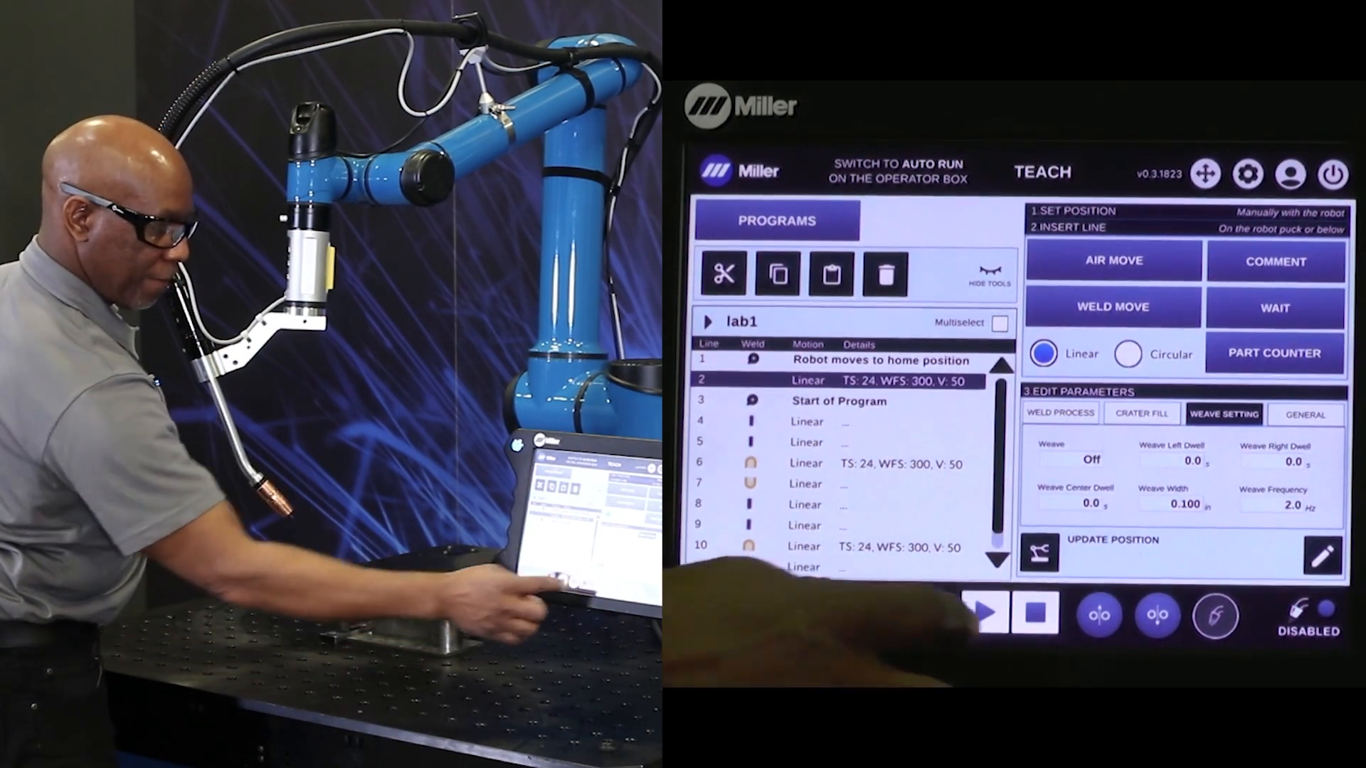
# Step: Move the robot to line 2's position before editing its weave parameters
pyautogui.click(985, 611)
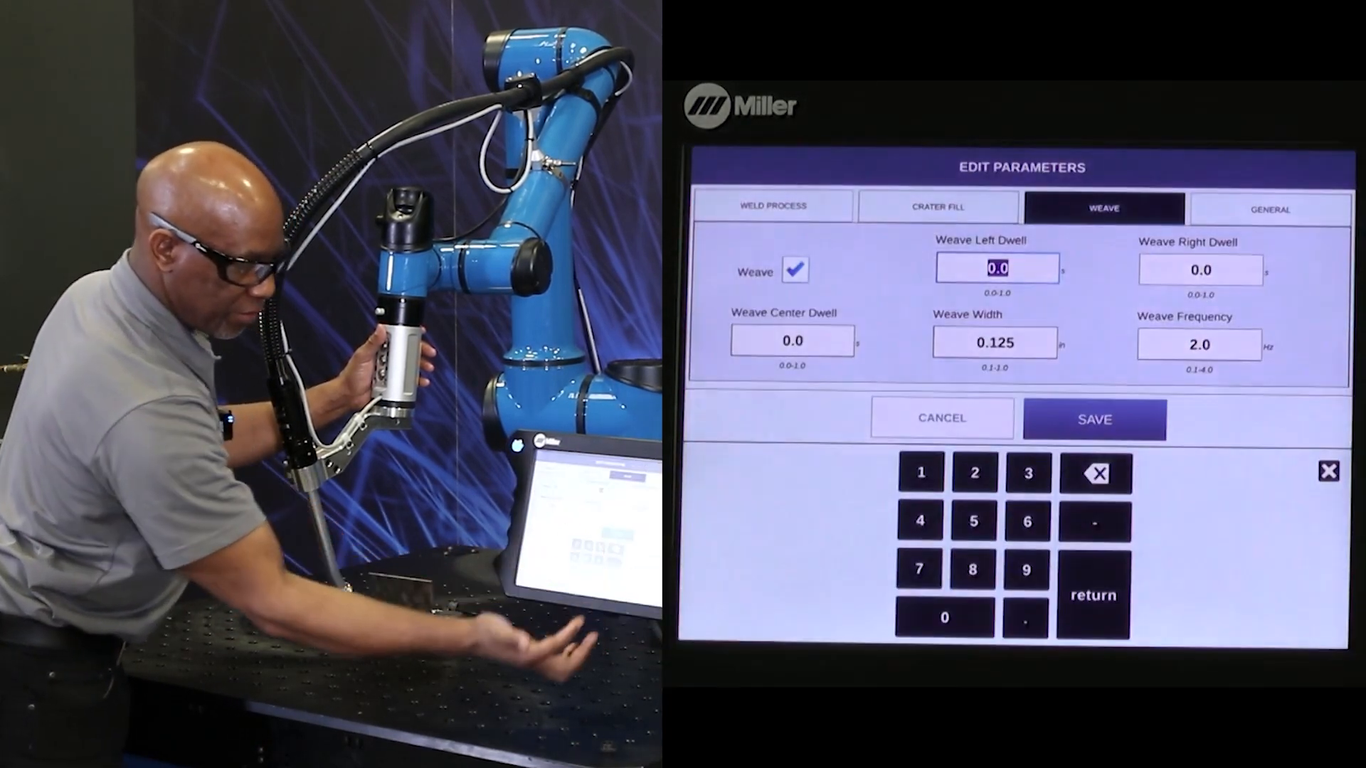
# Step: Turn weave off for the weld move and show its weld process values (arc length 50, WFS 300)
pyautogui.click(794, 270)
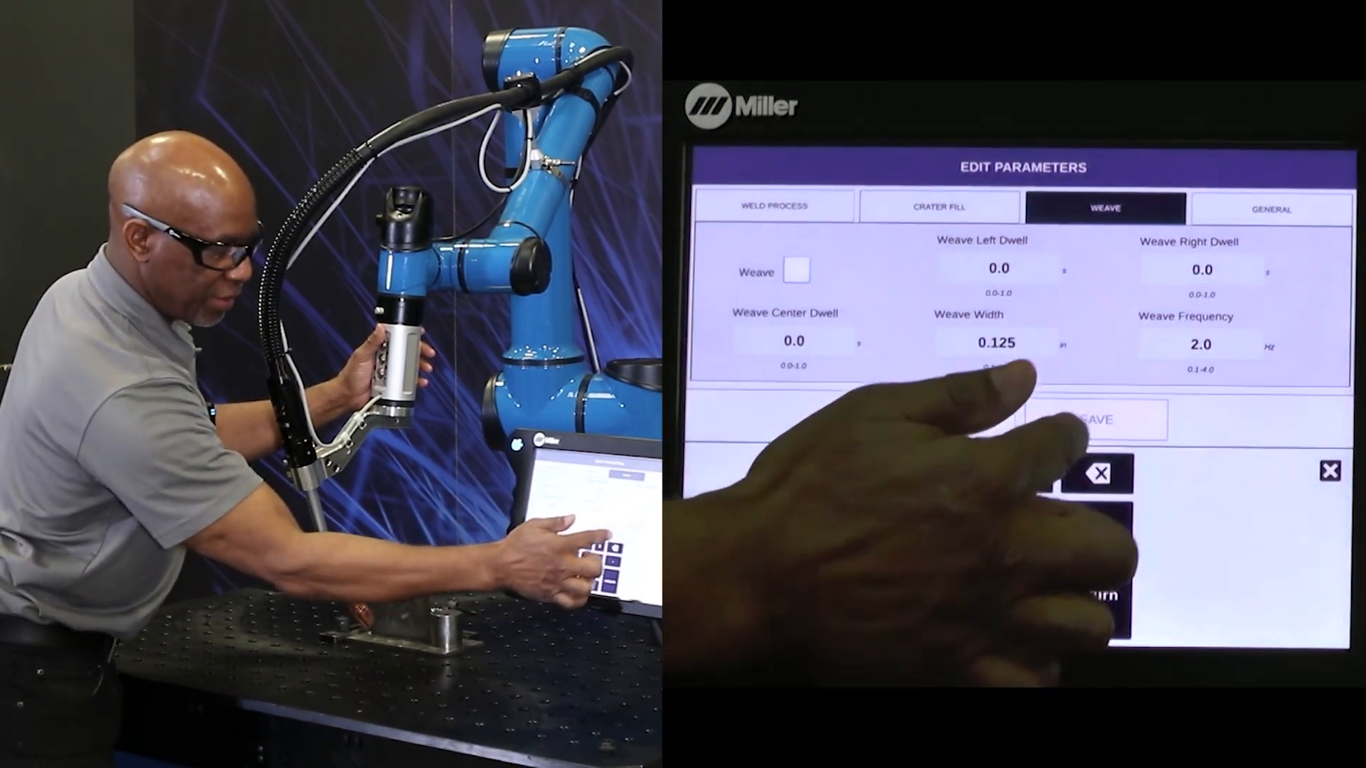
pyautogui.click(1327, 471)
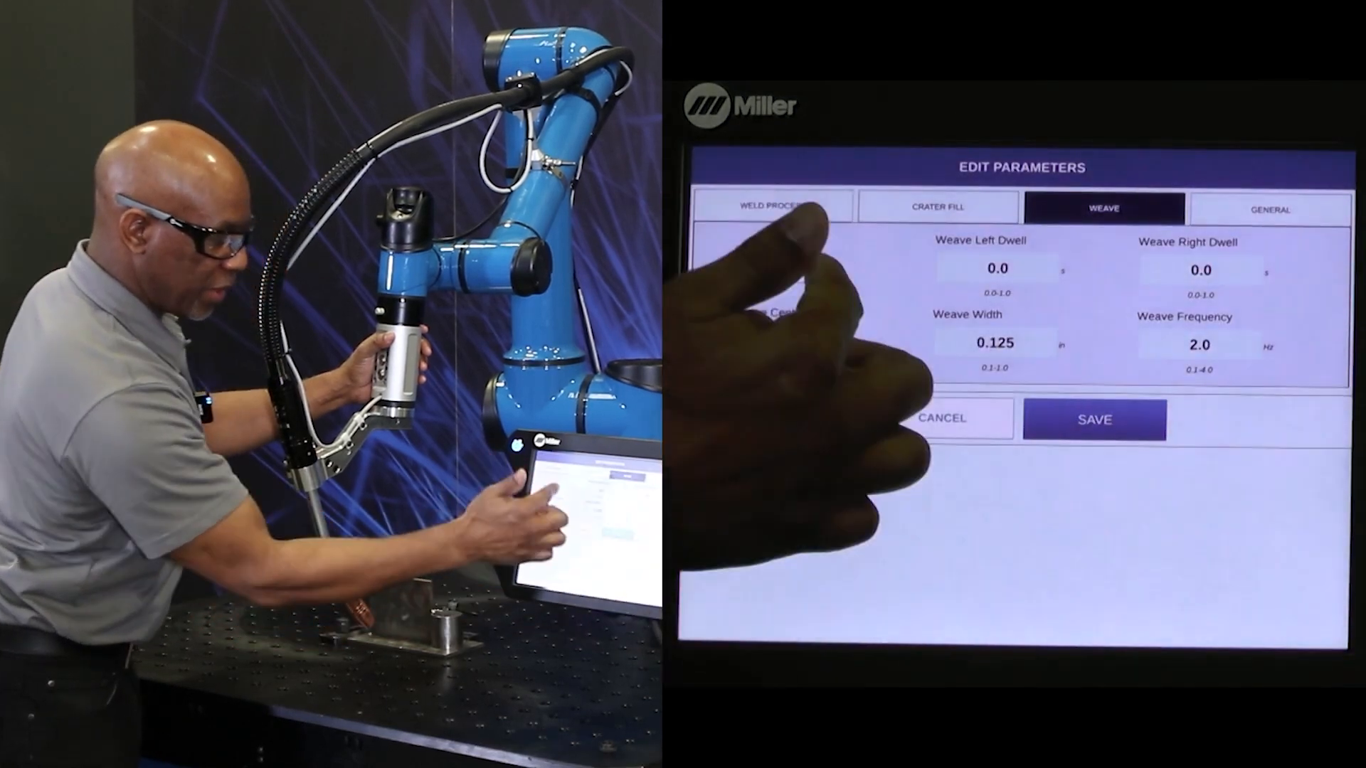
pyautogui.click(770, 207)
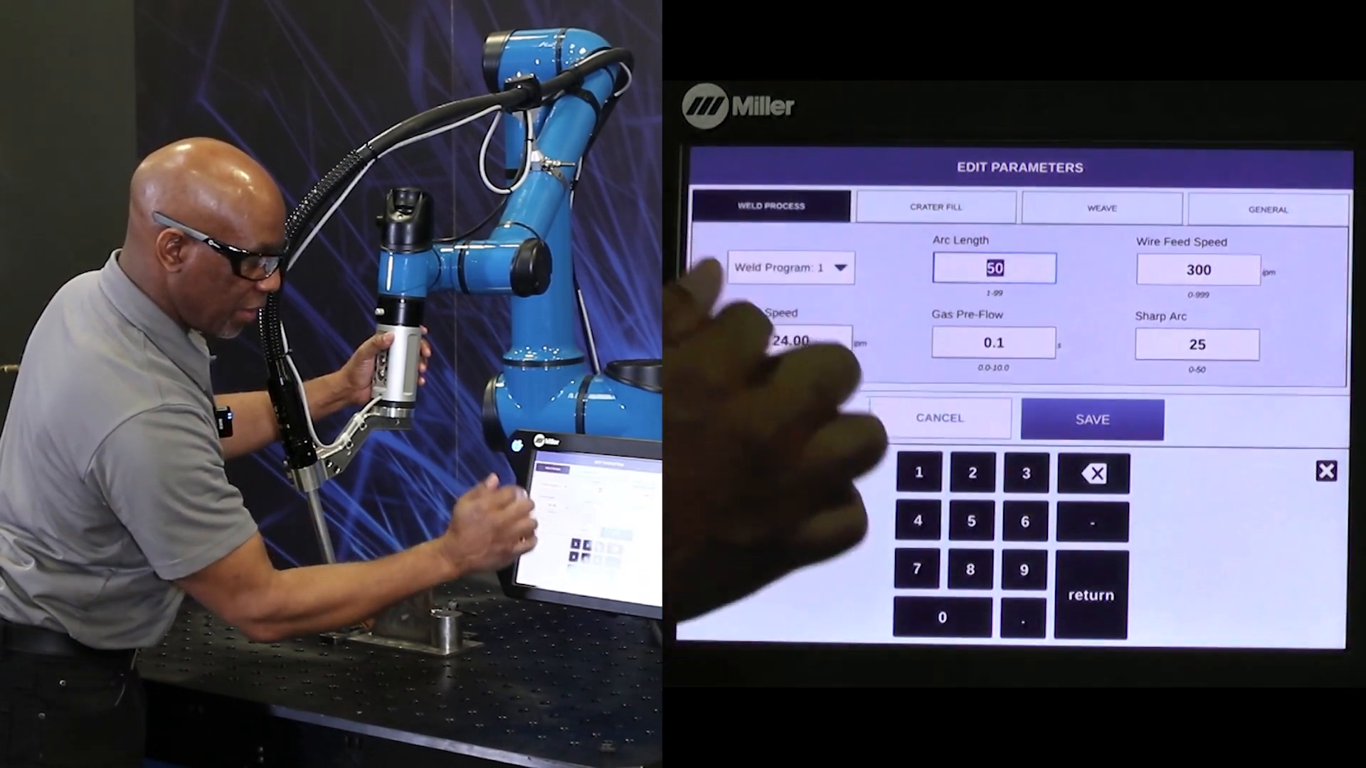
# Step: Set the weld move's travel speed to 30 on the keypad
pyautogui.click(789, 340)
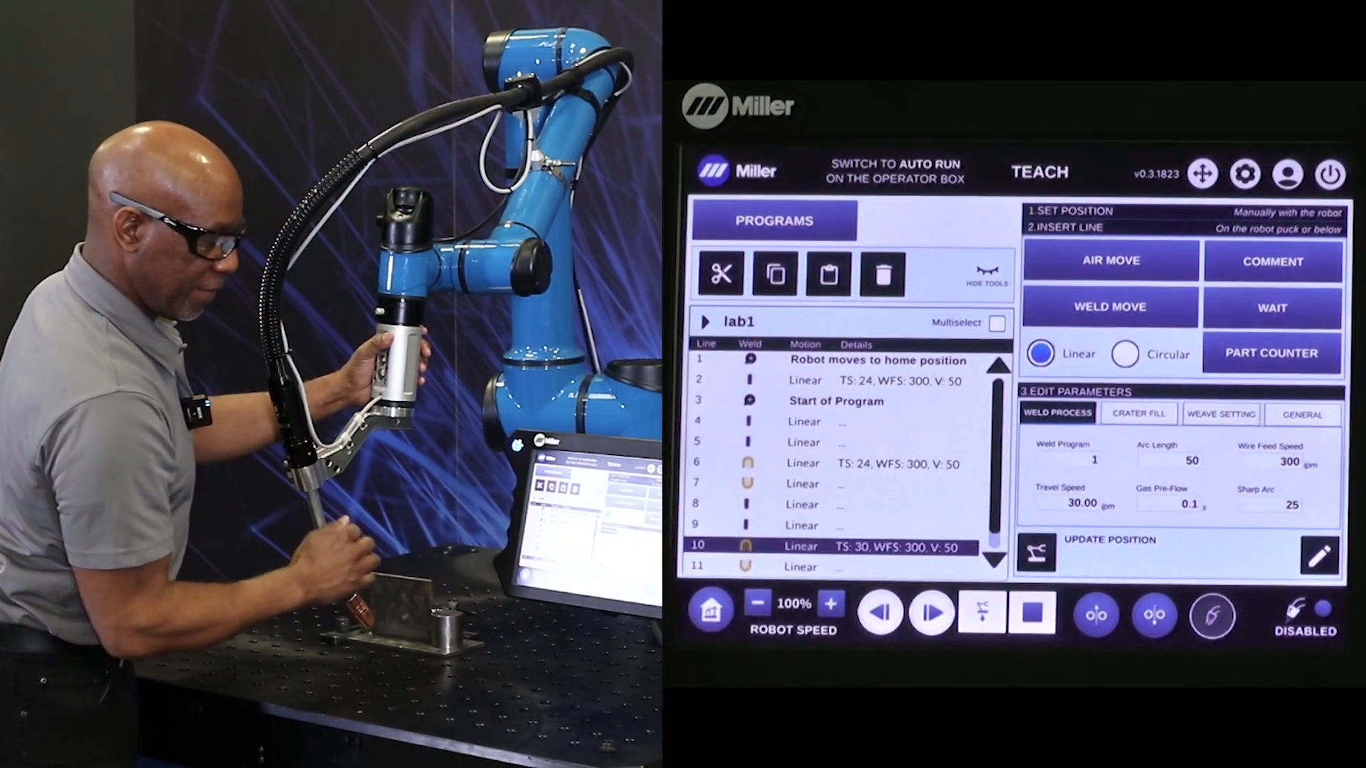
pyautogui.click(828, 462)
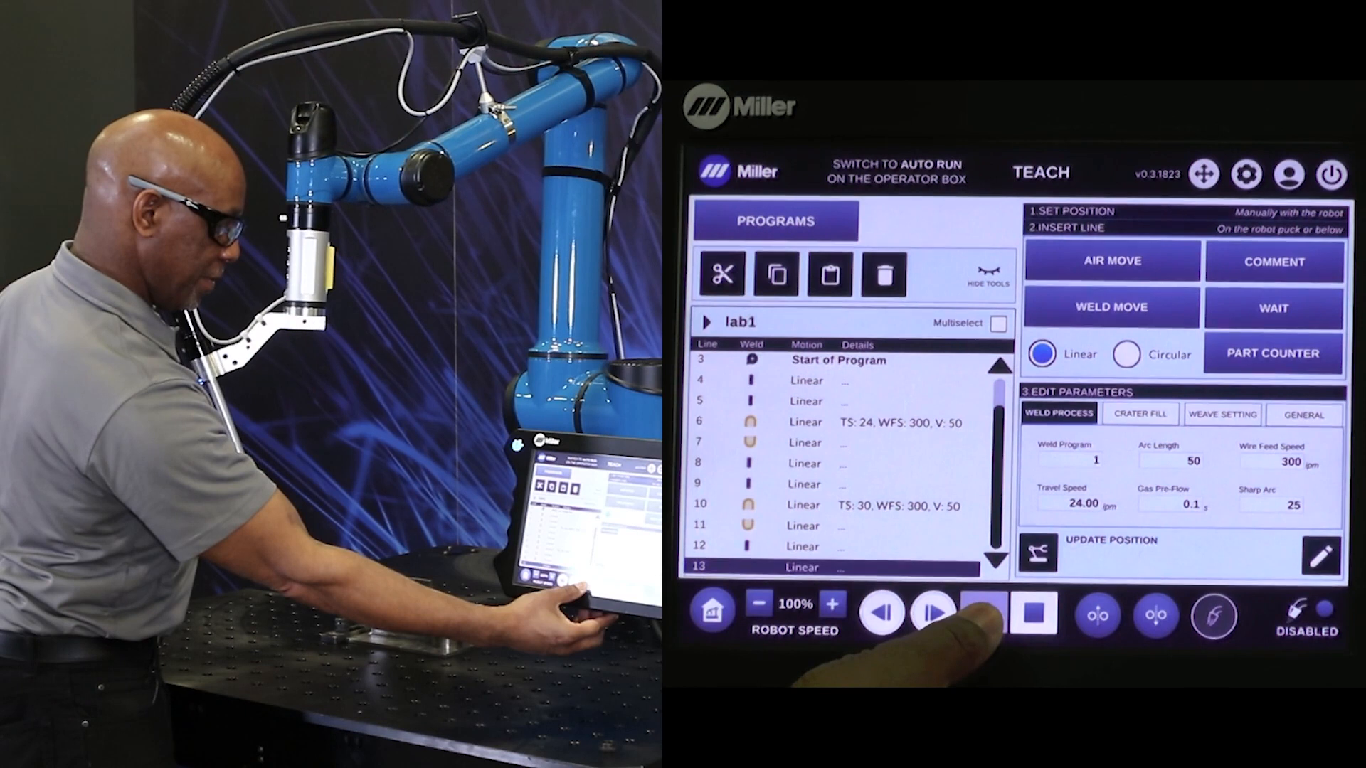
# Step: Drive the robot to the selected line and pick the home position line at the top of lab1
pyautogui.click(984, 612)
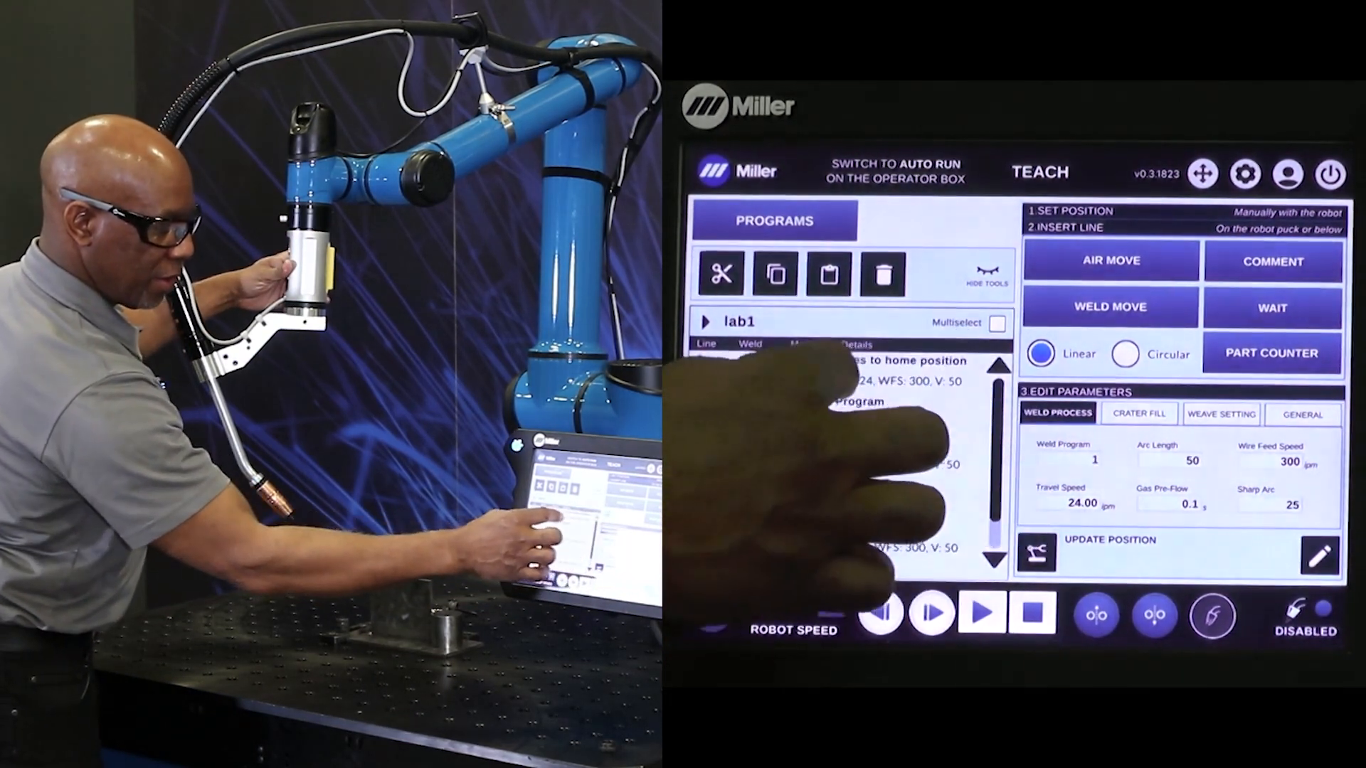
pyautogui.click(829, 380)
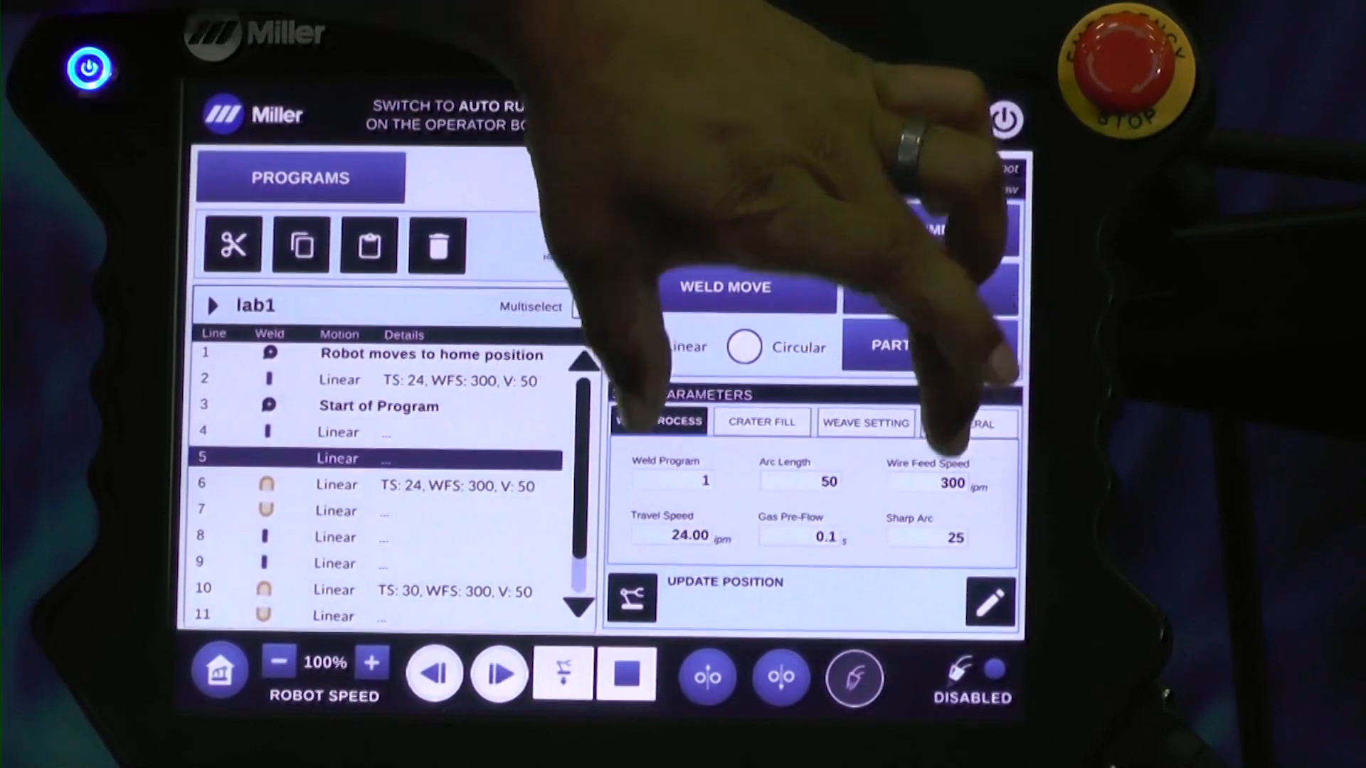
# Step: Review line 5's crater fill, weave and general parameter pages in turn
pyautogui.click(760, 423)
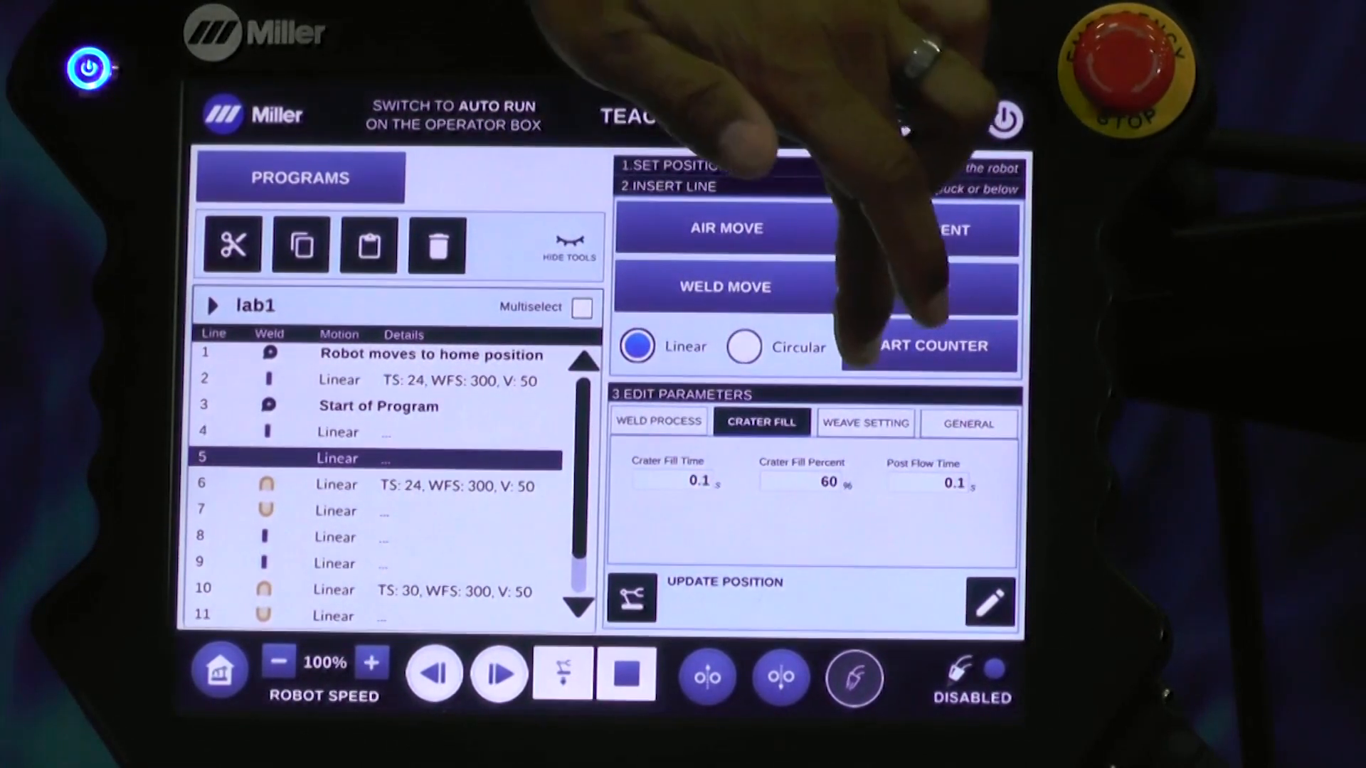
pyautogui.click(864, 423)
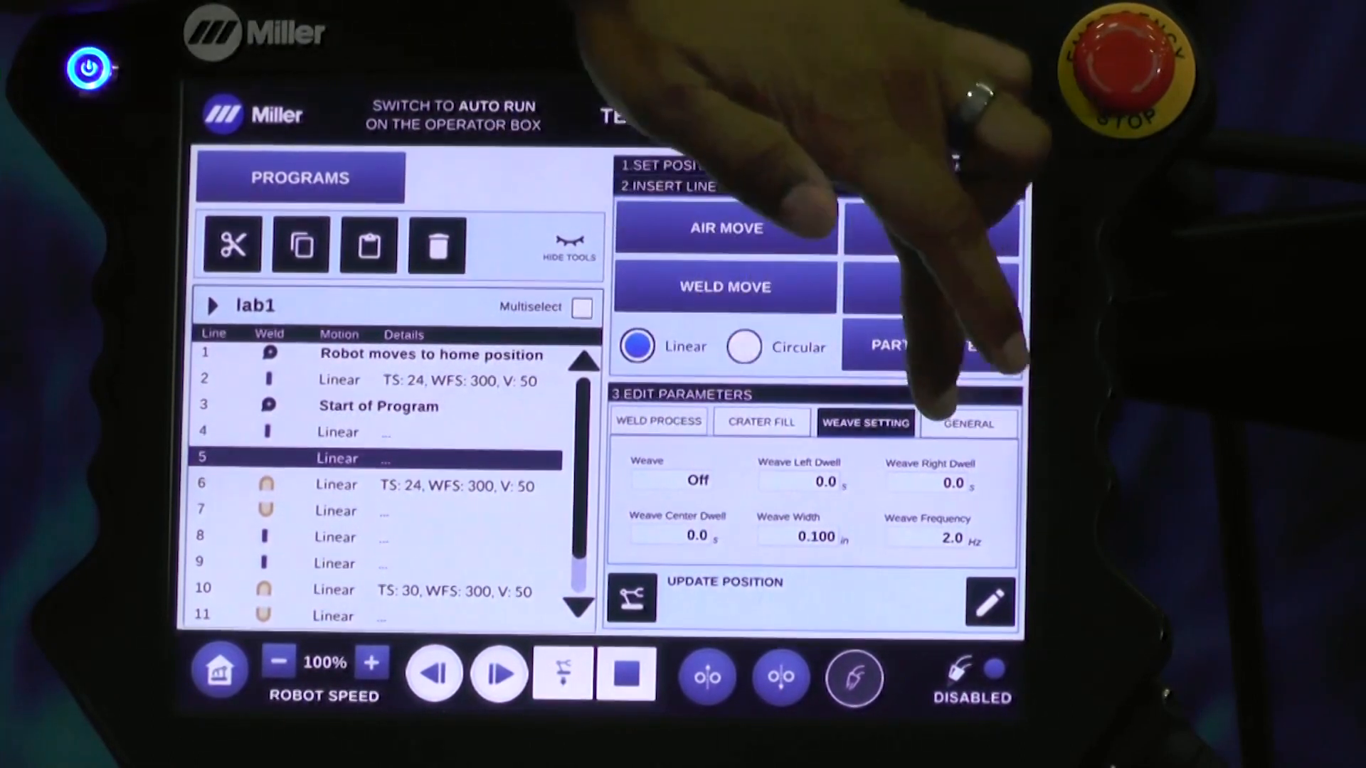
pyautogui.click(967, 424)
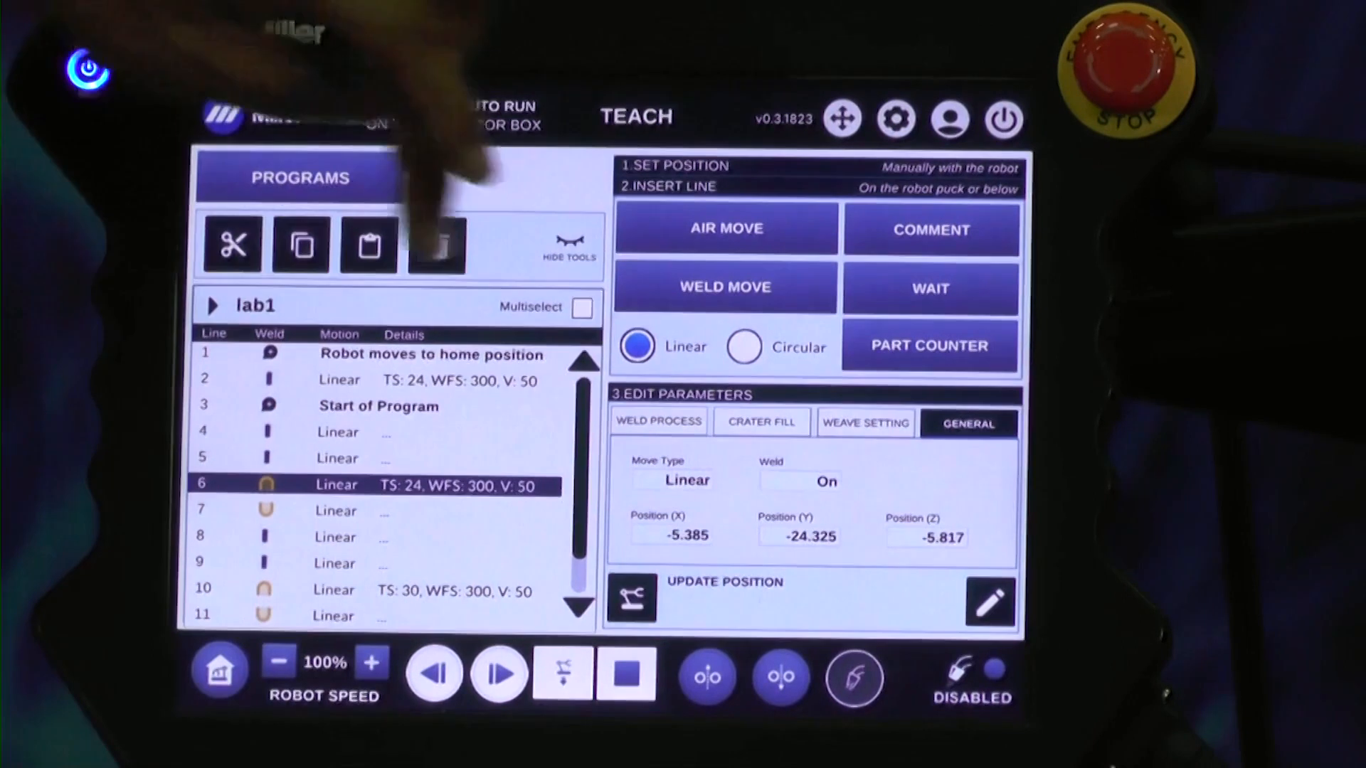
# Step: Review line 6's weld process, crater fill, weave and general parameter pages in turn
pyautogui.click(657, 422)
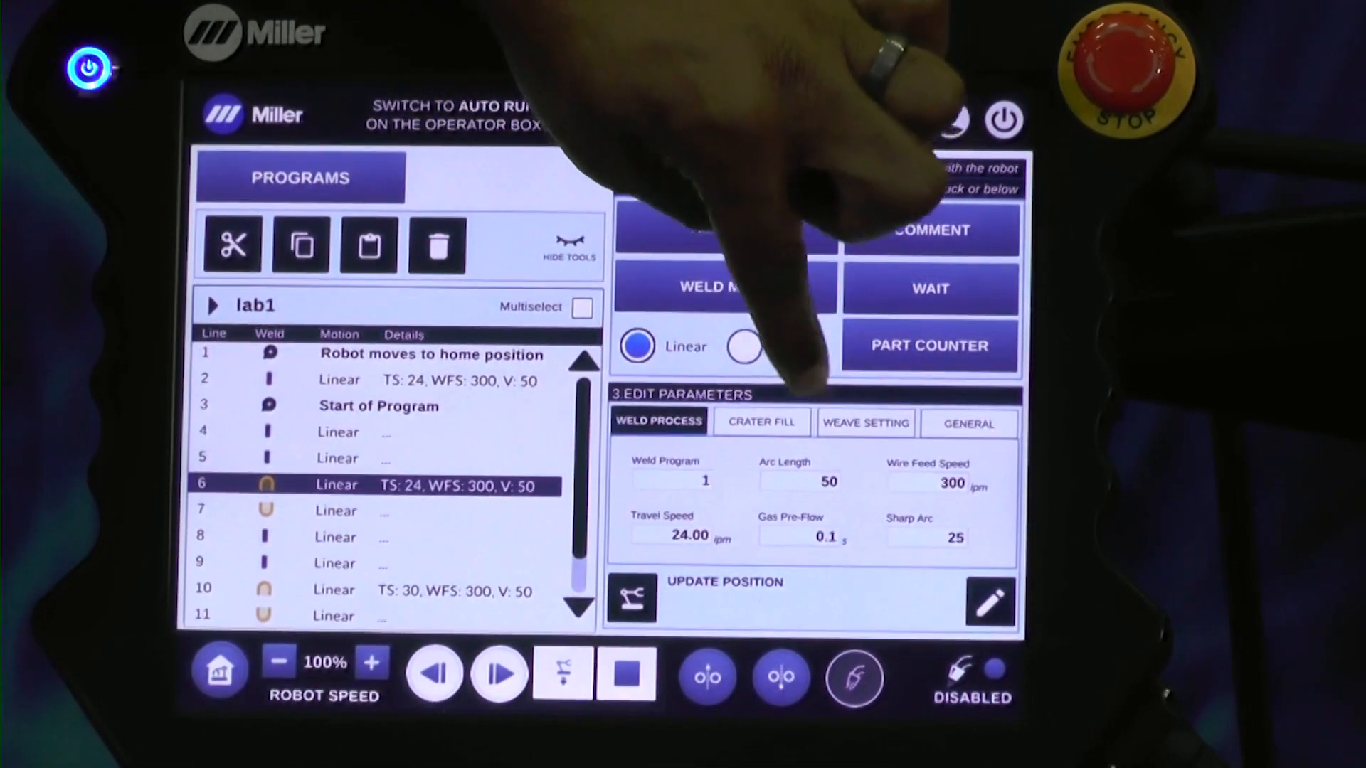
pyautogui.click(760, 422)
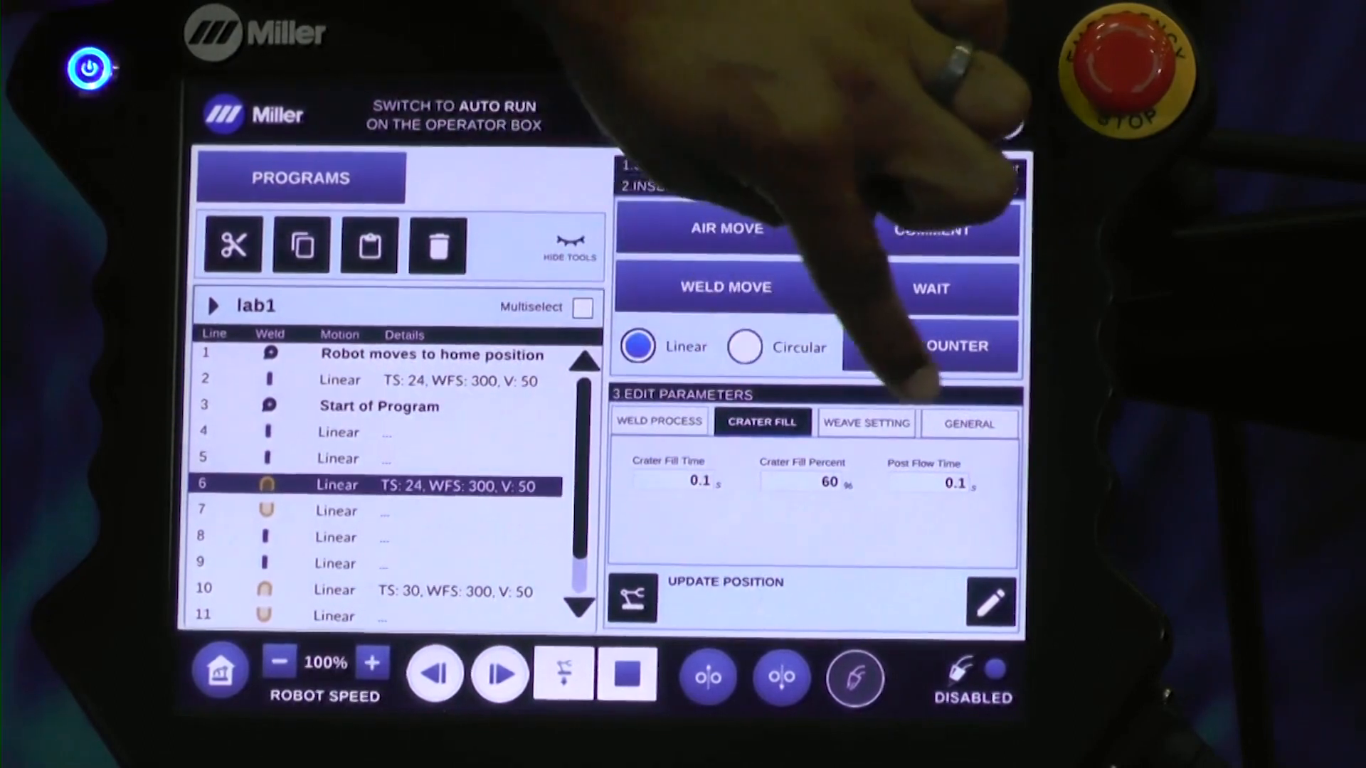
pyautogui.click(864, 422)
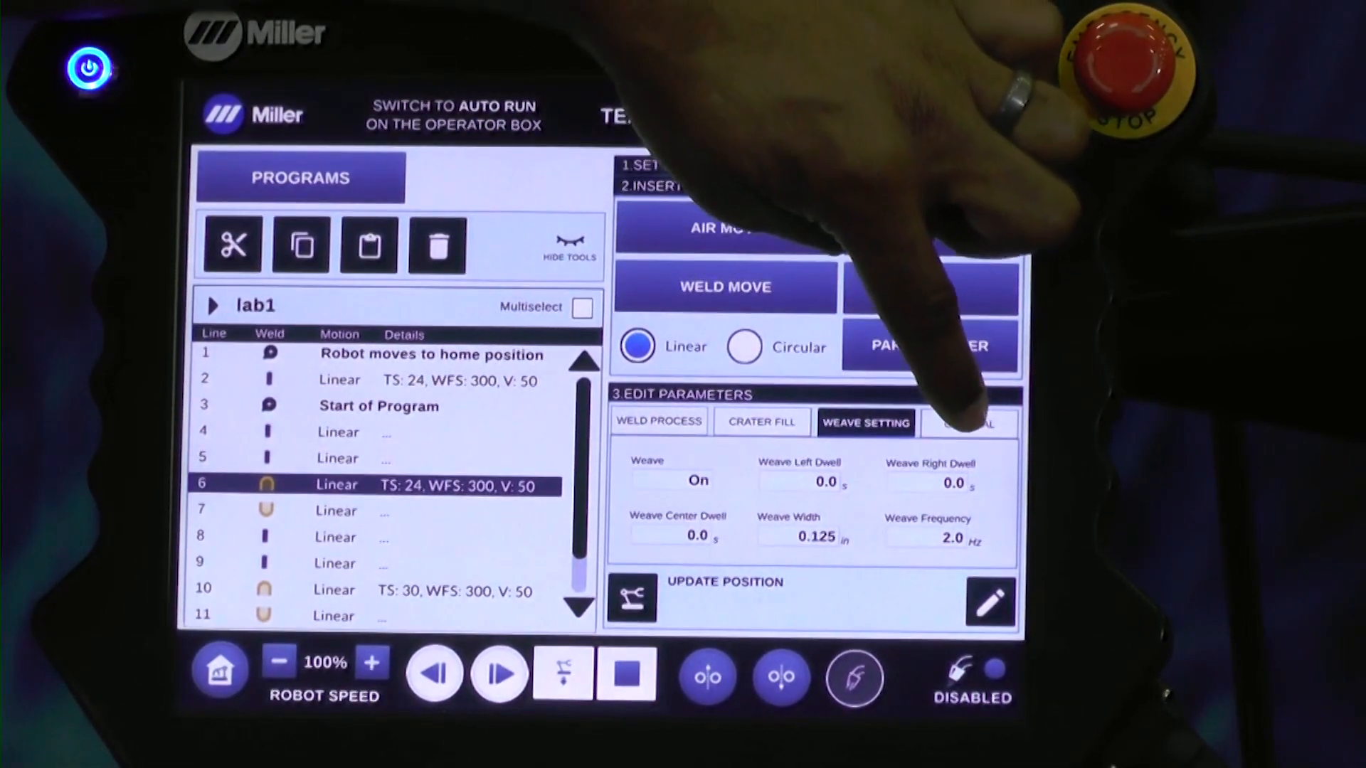
pyautogui.click(968, 424)
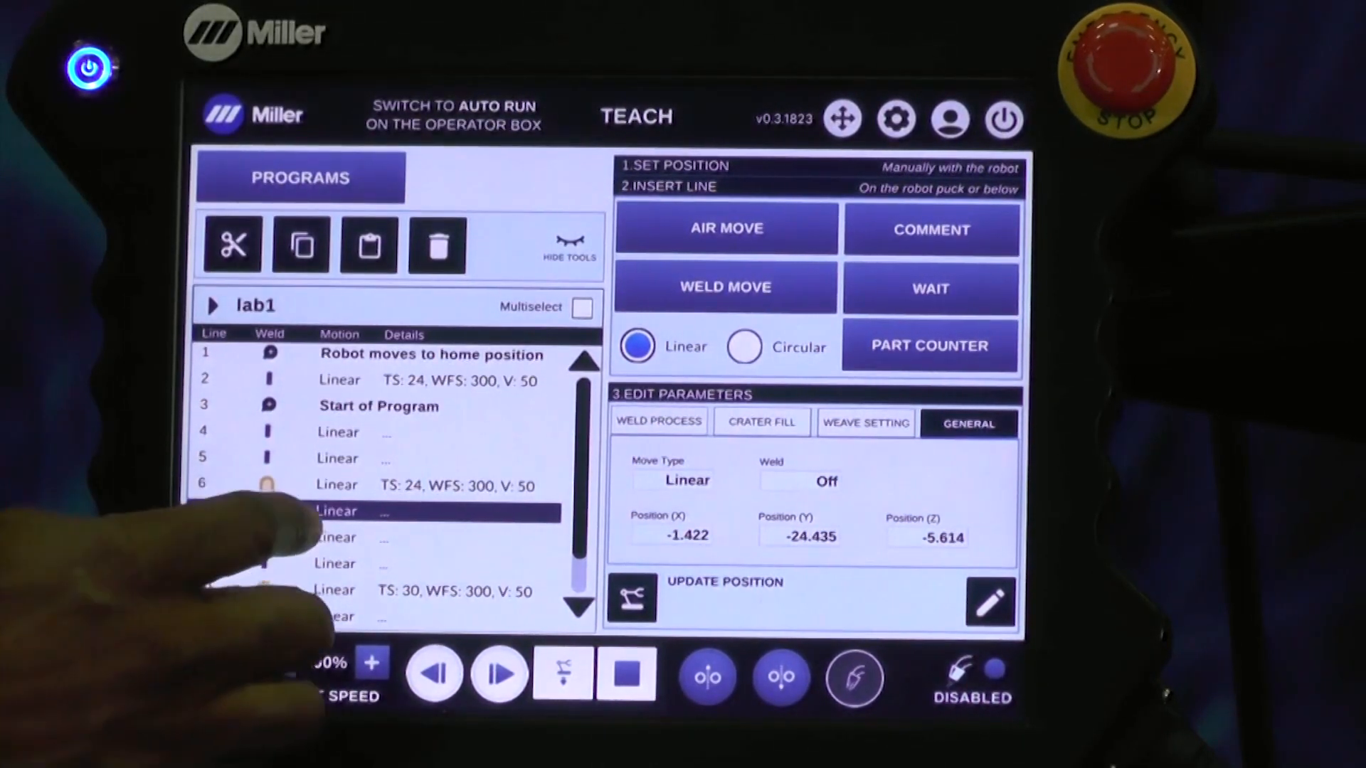
# Step: Select the weaving weld move on line 6 of lab1 and bring up its Edit Parameters dialog
pyautogui.click(374, 510)
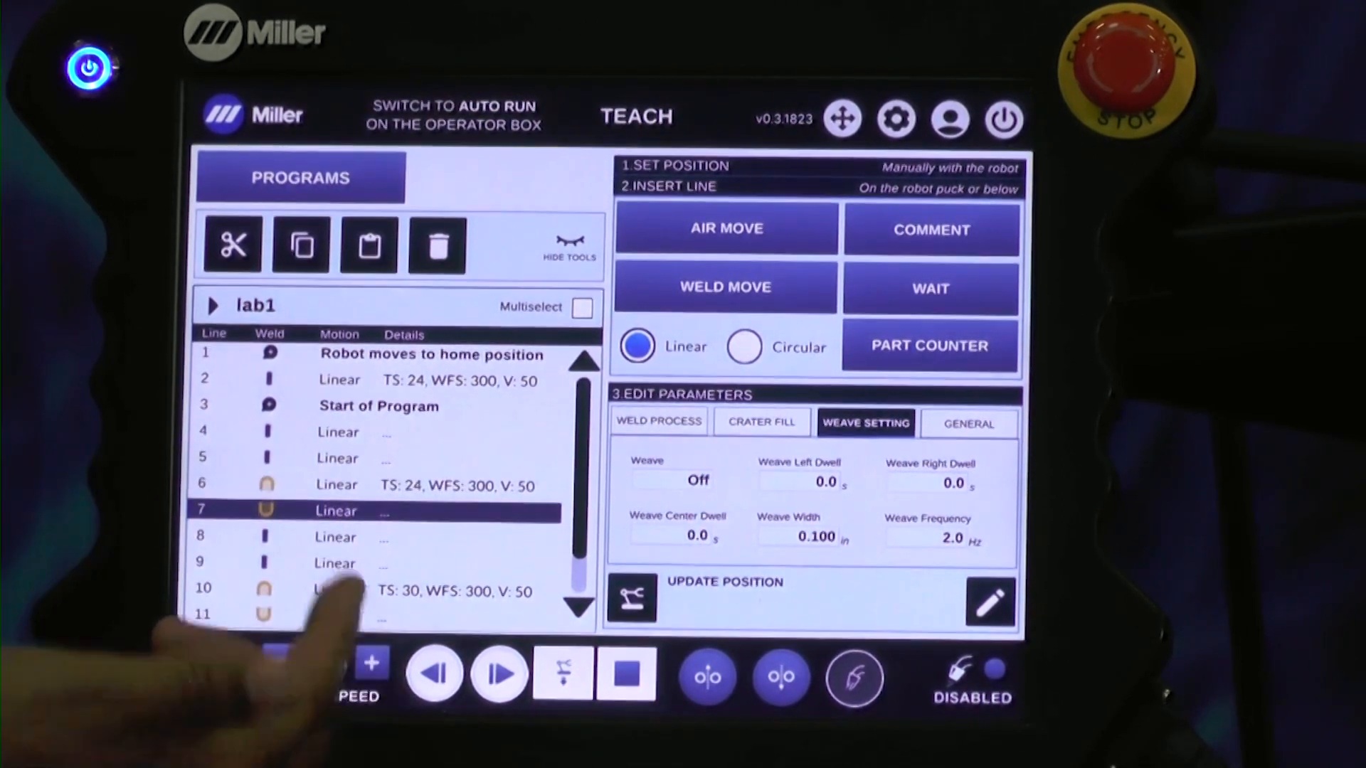
pyautogui.click(374, 485)
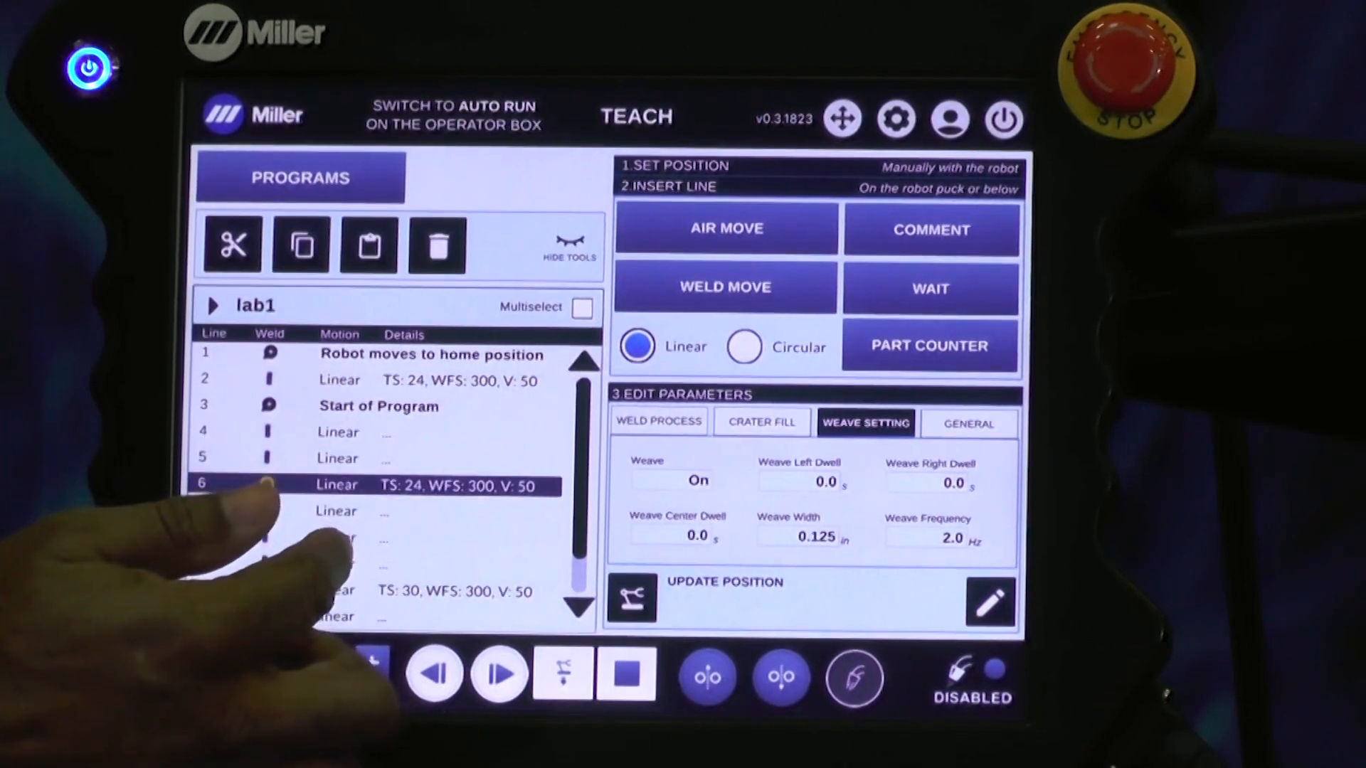
pyautogui.click(432, 673)
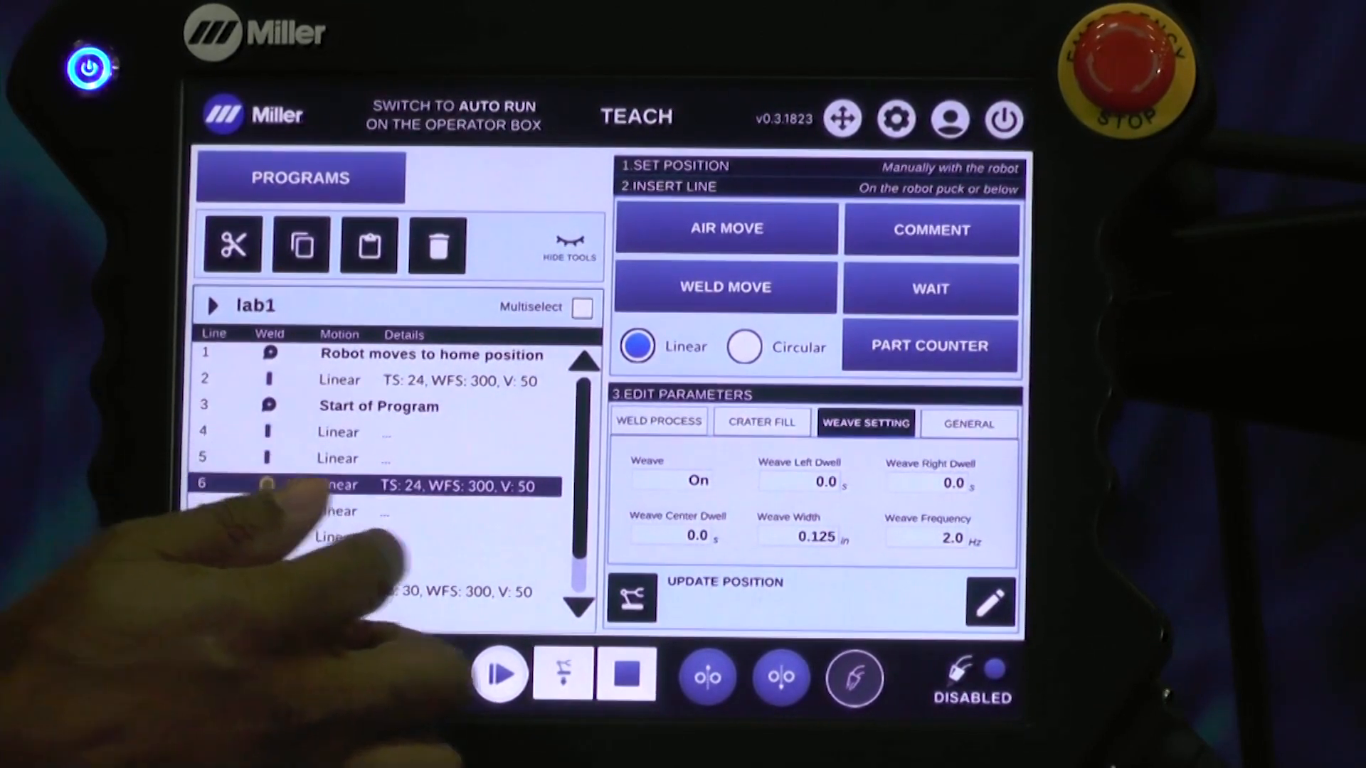
pyautogui.click(968, 423)
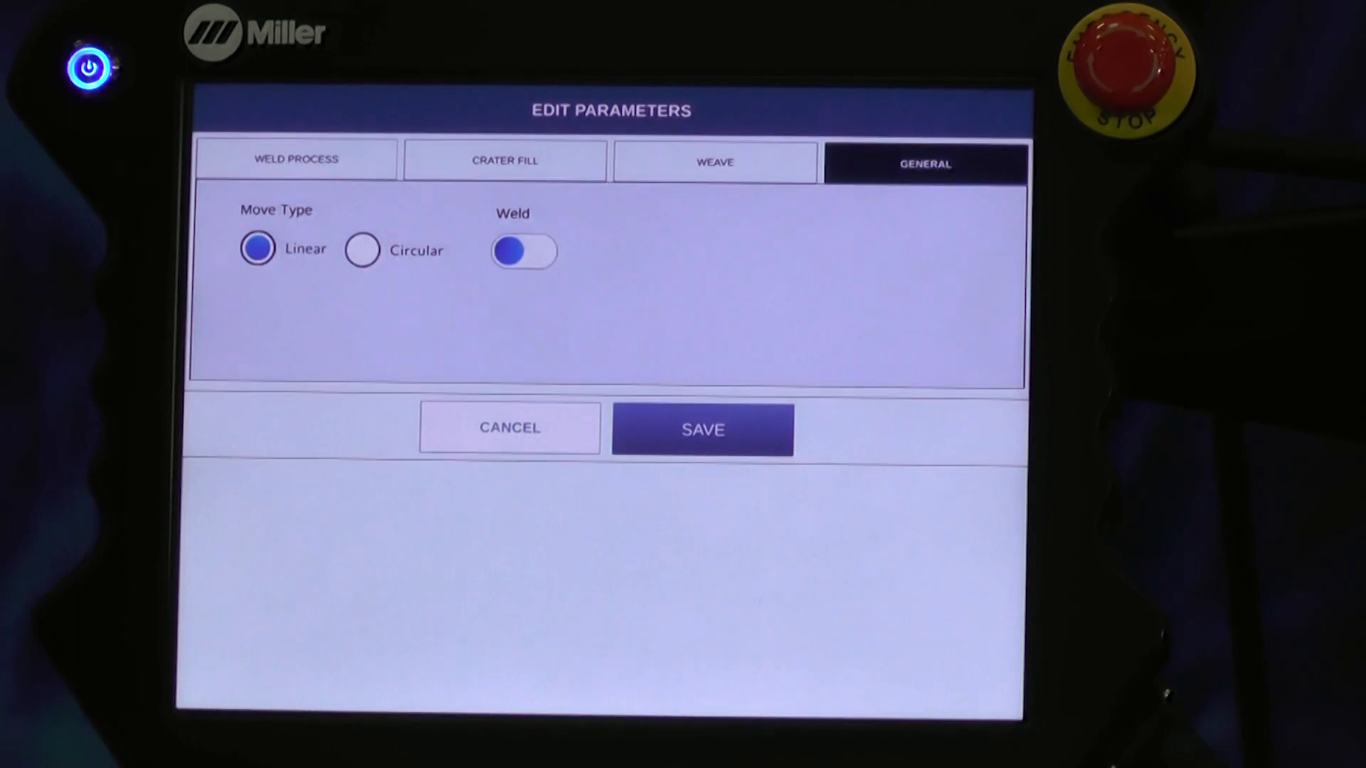
# Step: Review line 6's Weave, Crater Fill and Weld Process values, then save to return to lab1
pyautogui.click(714, 161)
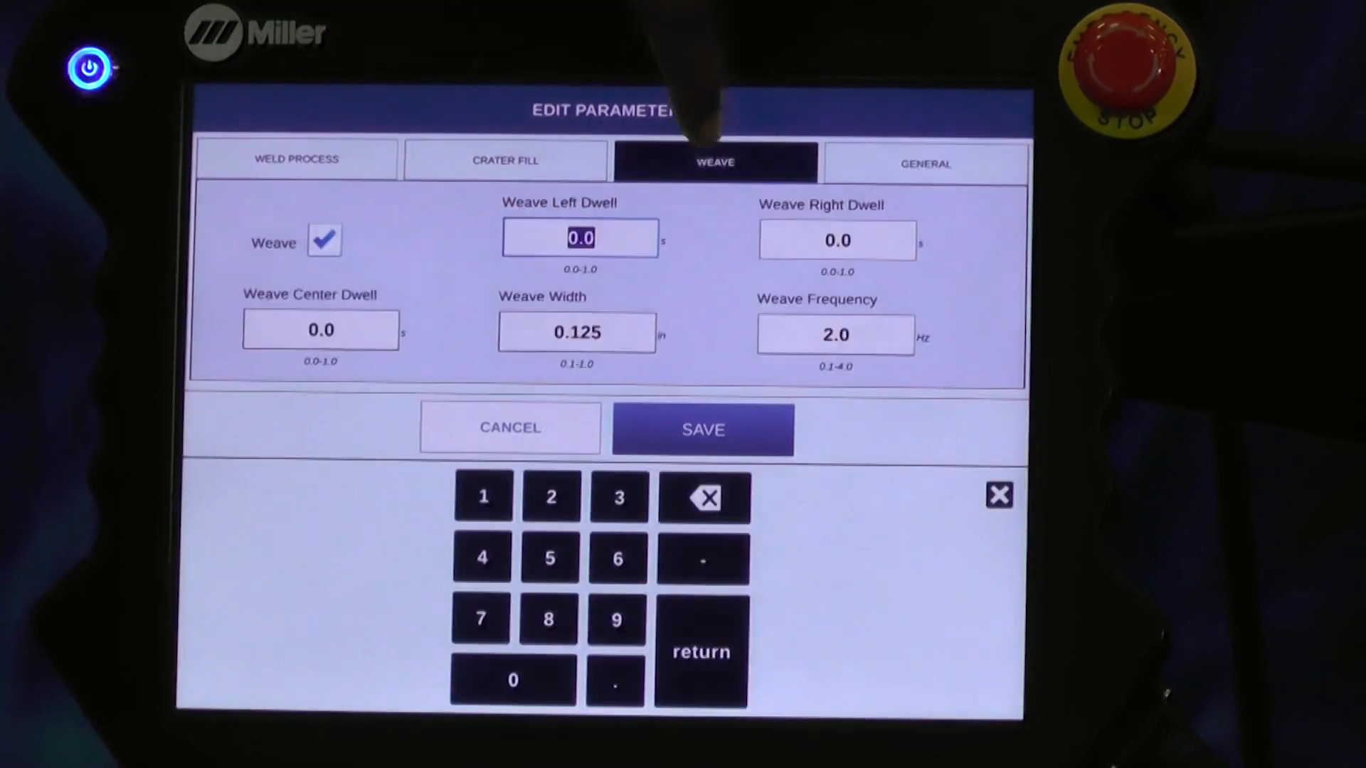
pyautogui.click(505, 161)
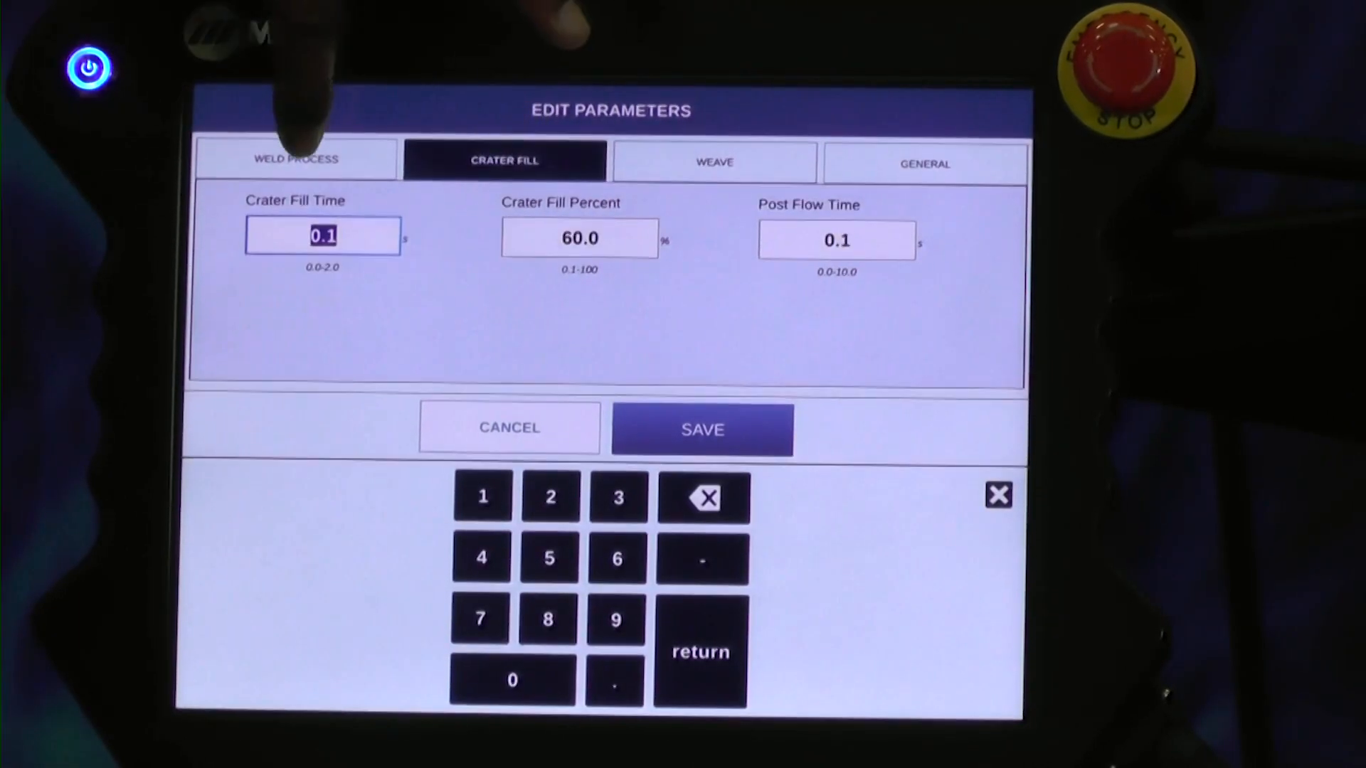
pyautogui.click(296, 159)
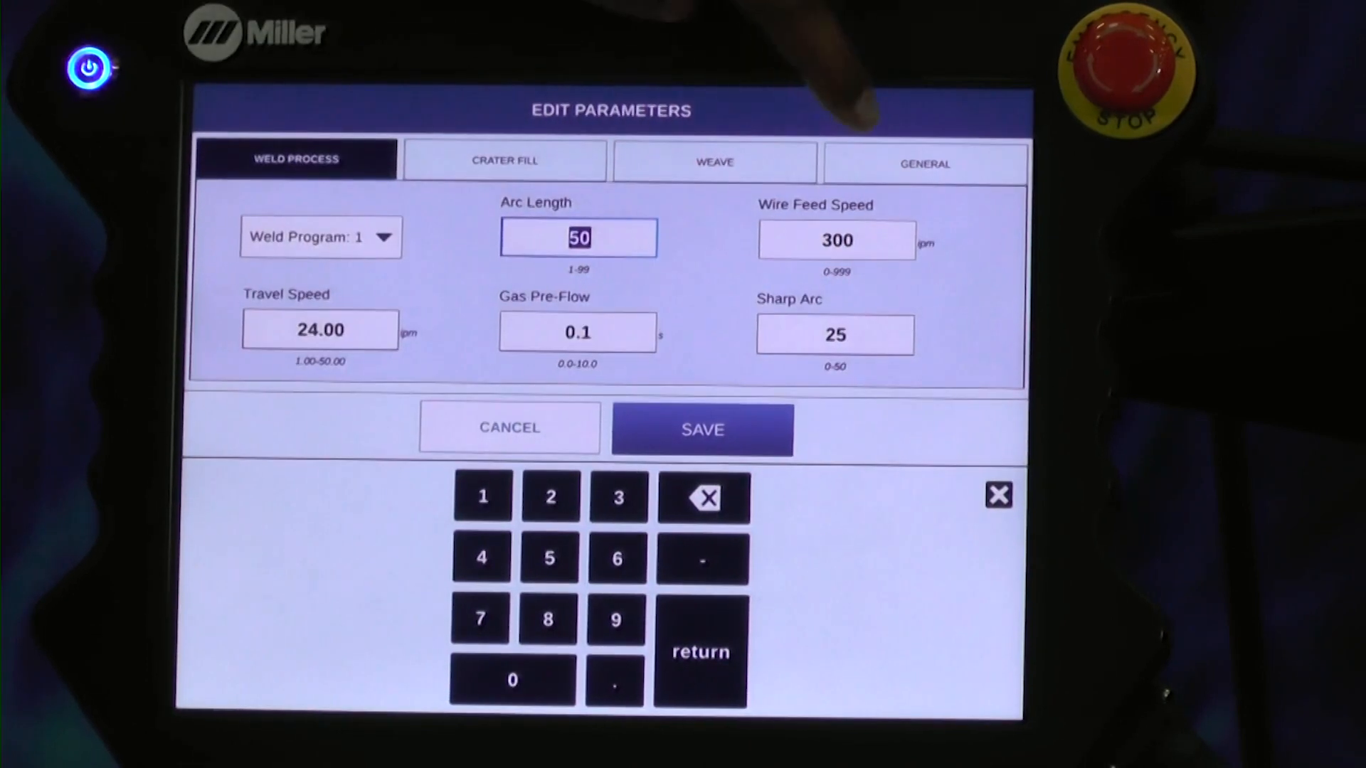
pyautogui.click(504, 160)
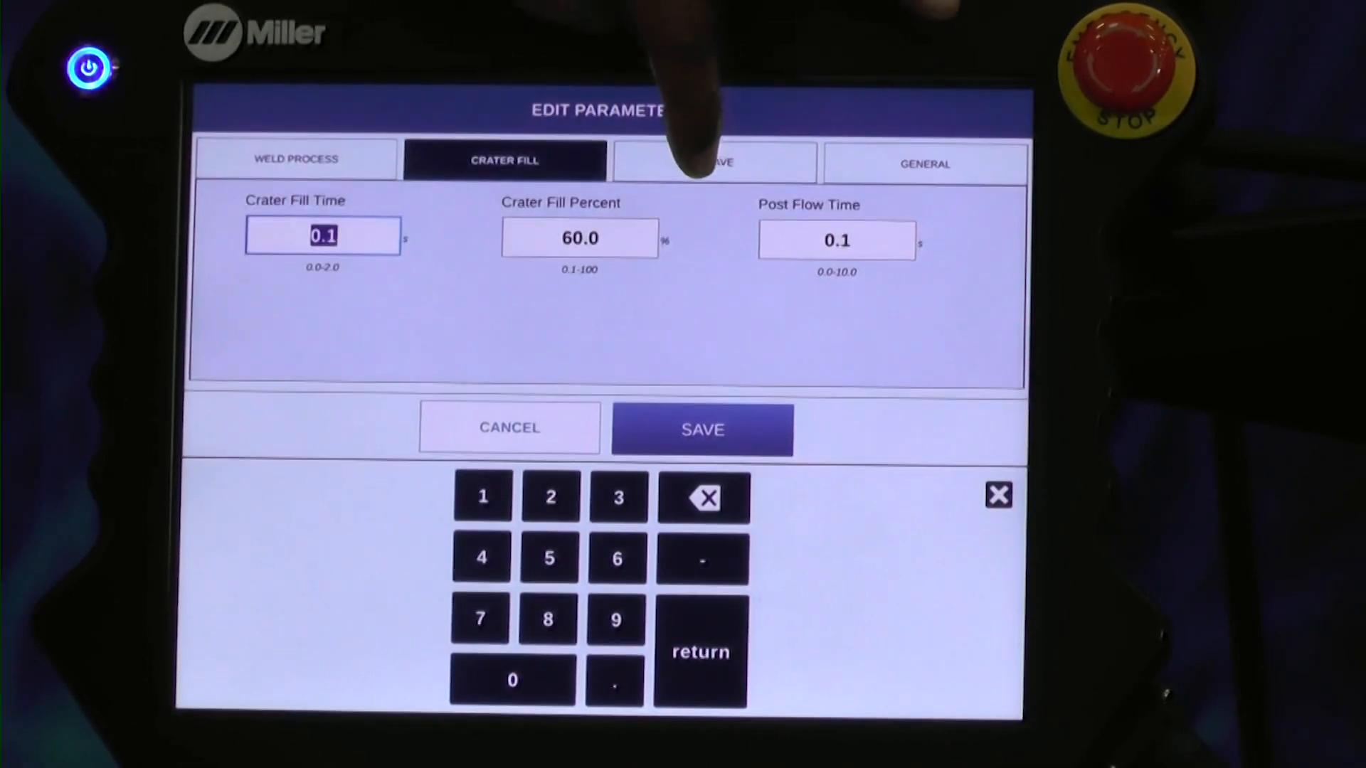
pyautogui.click(925, 164)
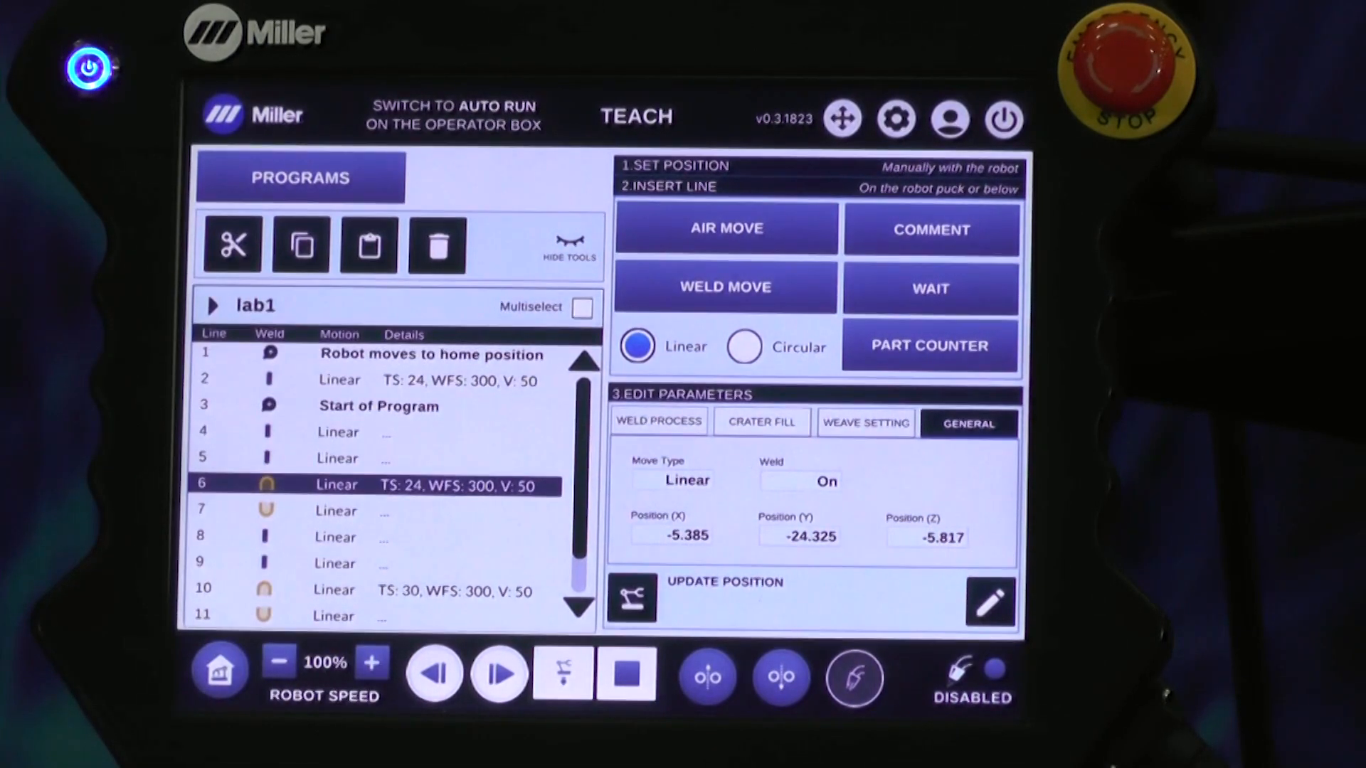
# Step: Show the saved programs list sorted by Recent, with lab1 and lab2 newest
pyautogui.click(743, 346)
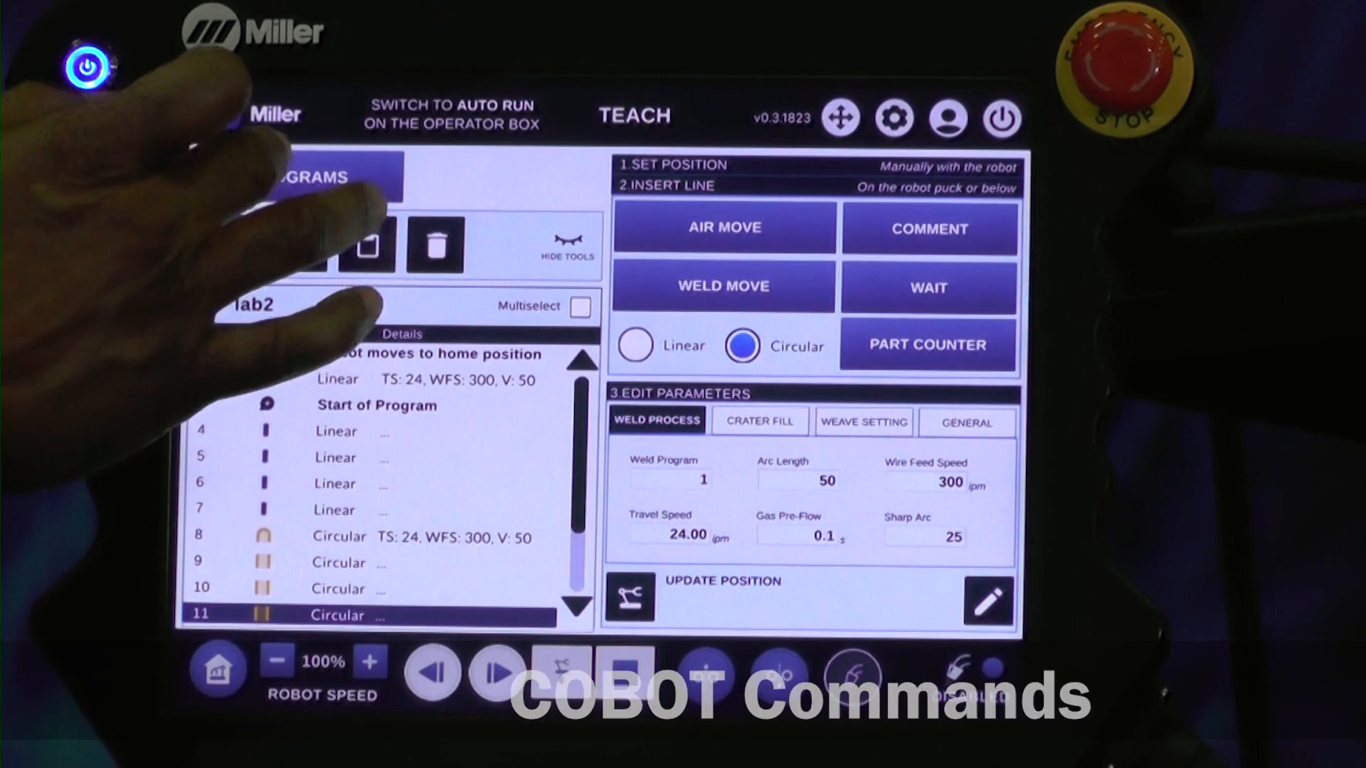
pyautogui.click(308, 176)
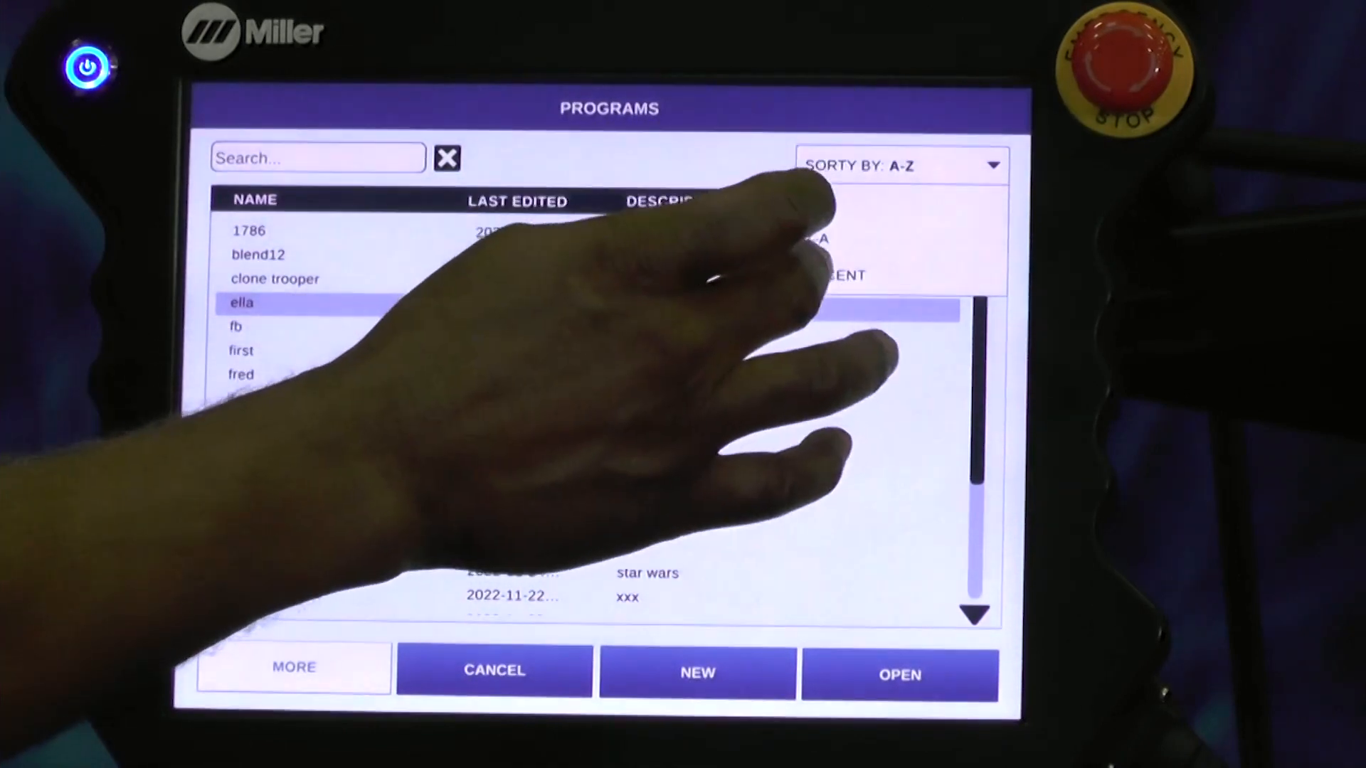
pyautogui.click(901, 165)
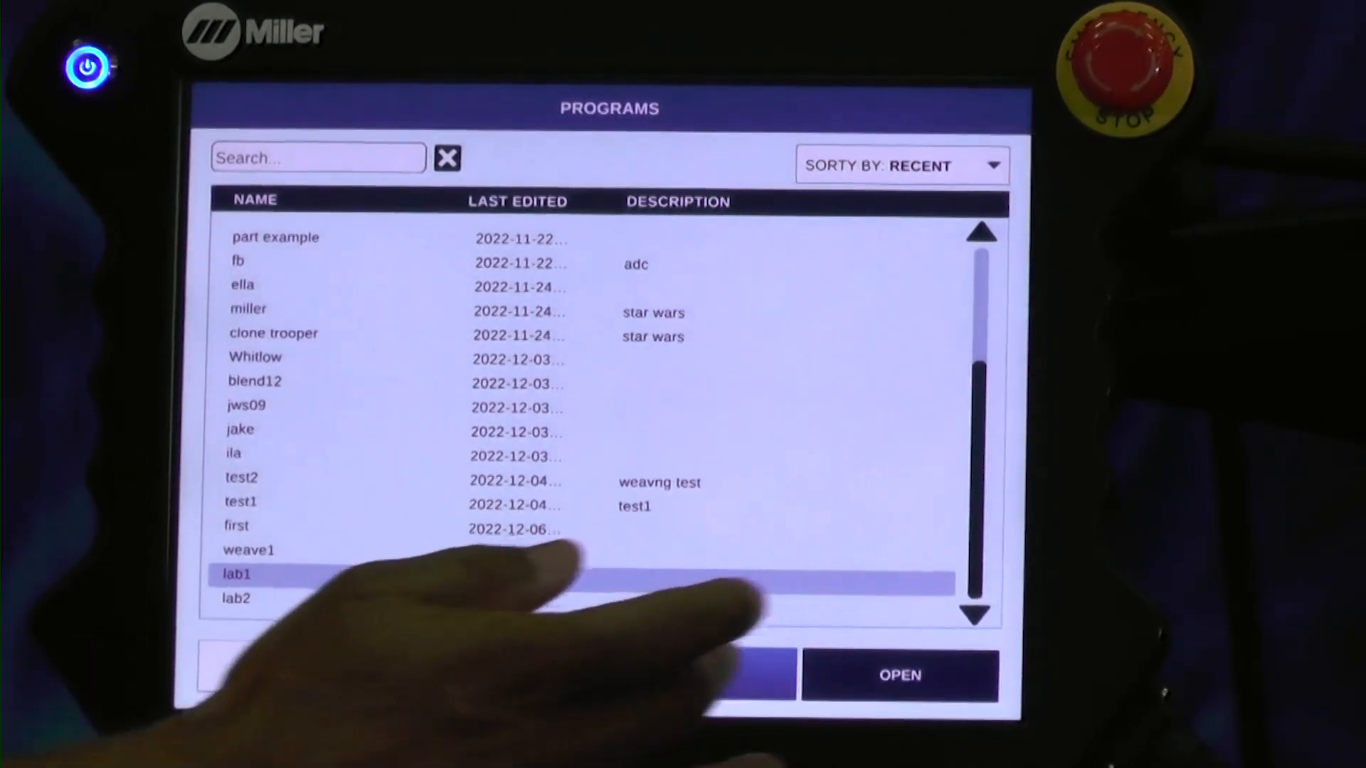
# Step: In lab1, add the comment line 'wld1' and insert it into the program
pyautogui.click(900, 674)
pyautogui.write('wld')
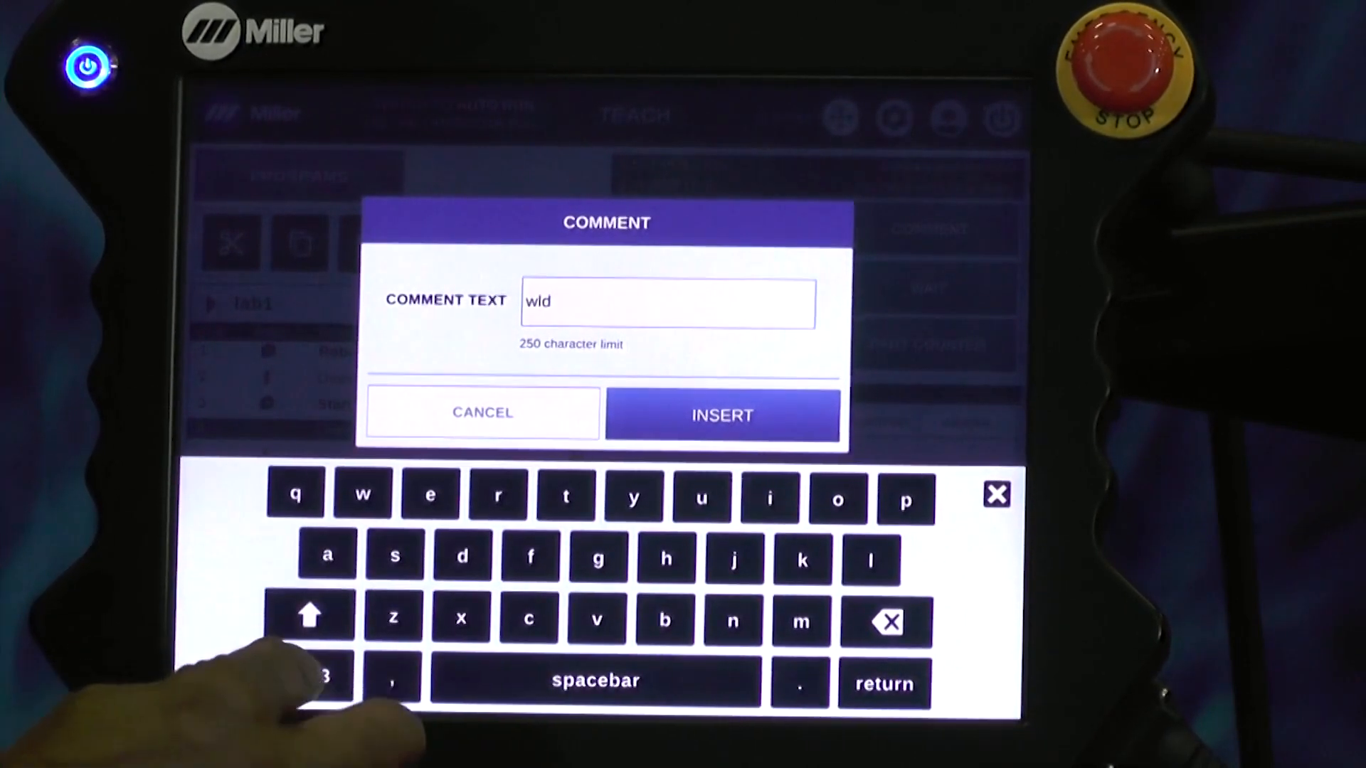
pyautogui.write('1')
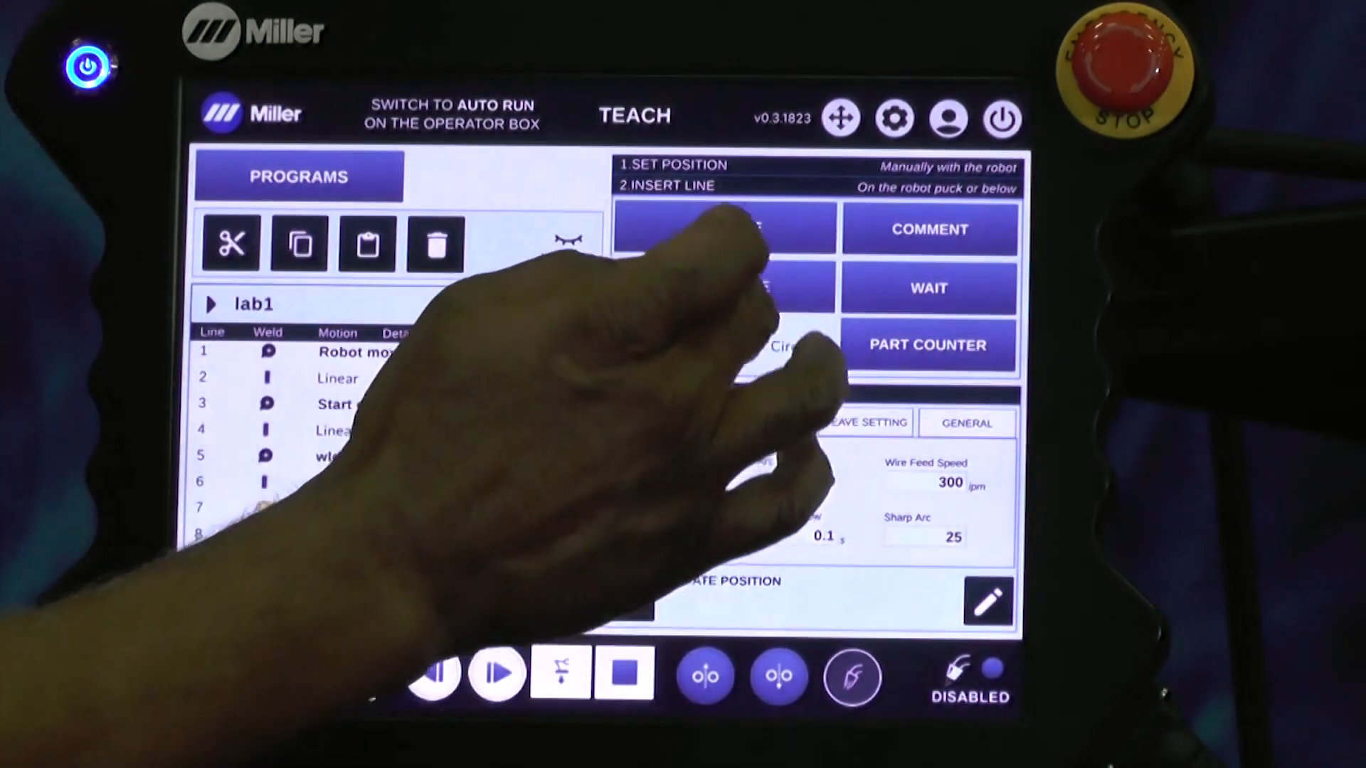
# Step: Add a second comment line 'wld2' using the on-screen keyboard
pyautogui.click(928, 228)
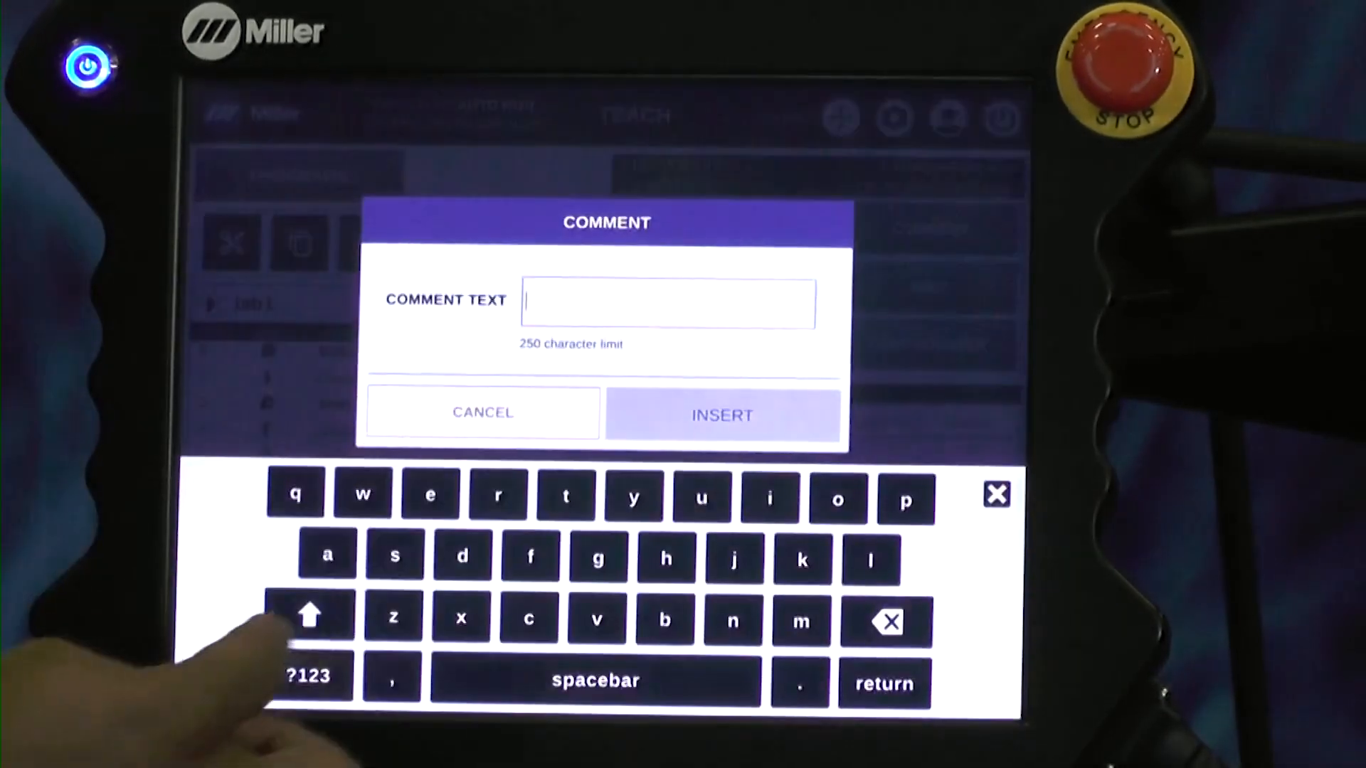
pyautogui.click(362, 494)
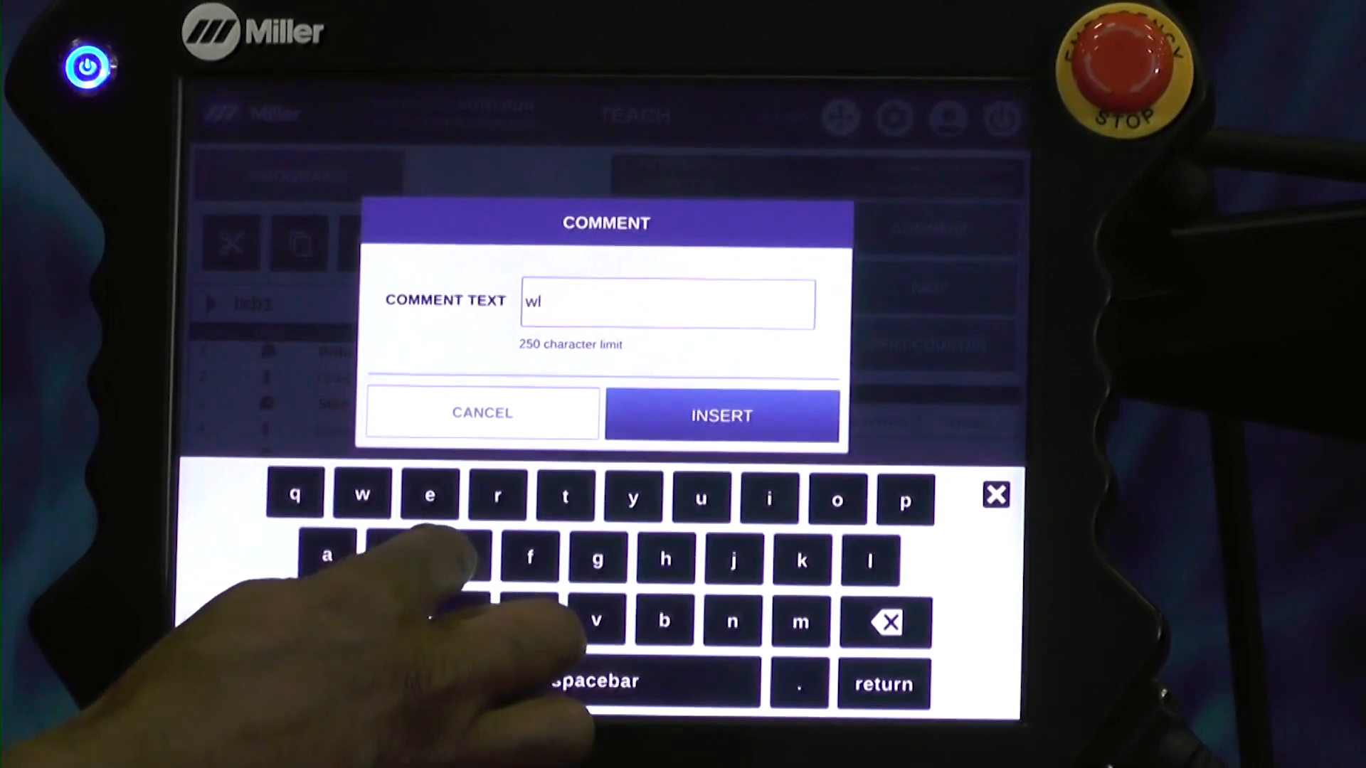
pyautogui.write('d')
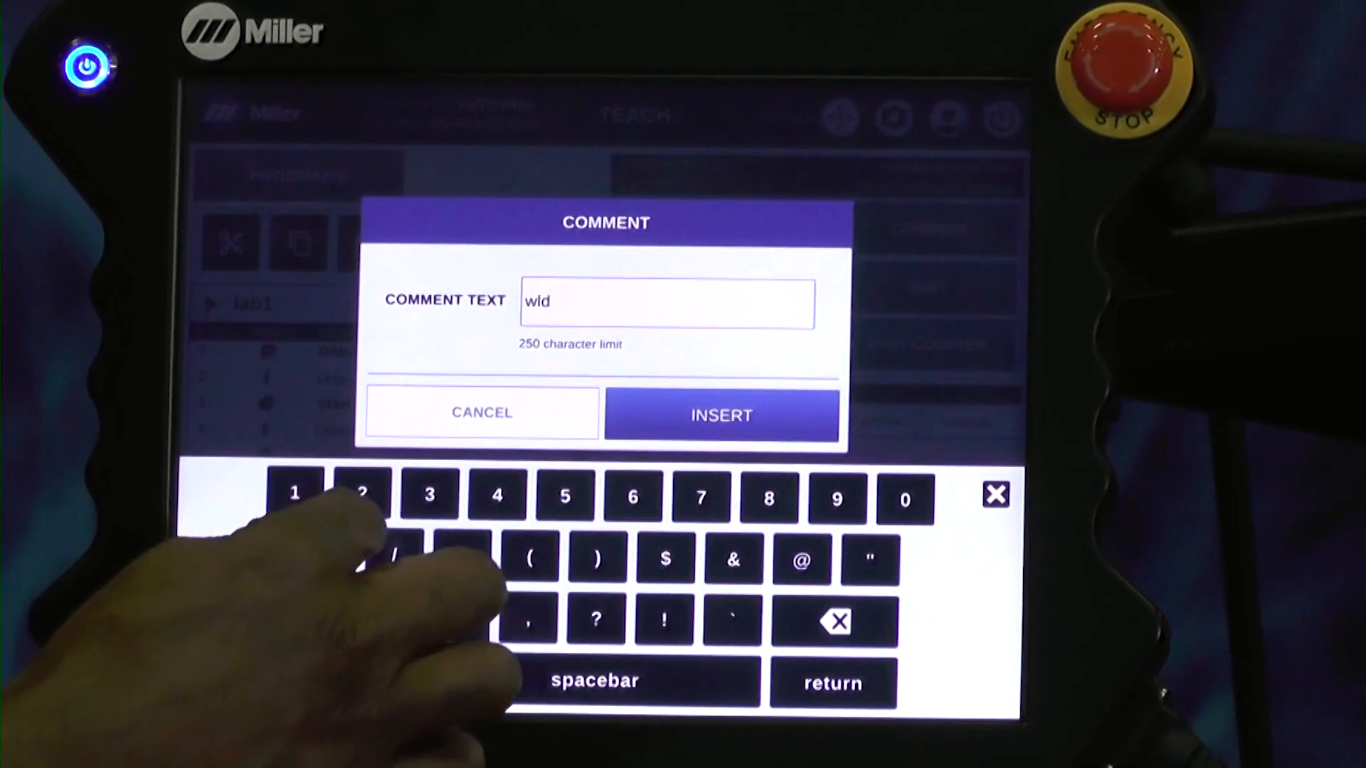
pyautogui.click(721, 414)
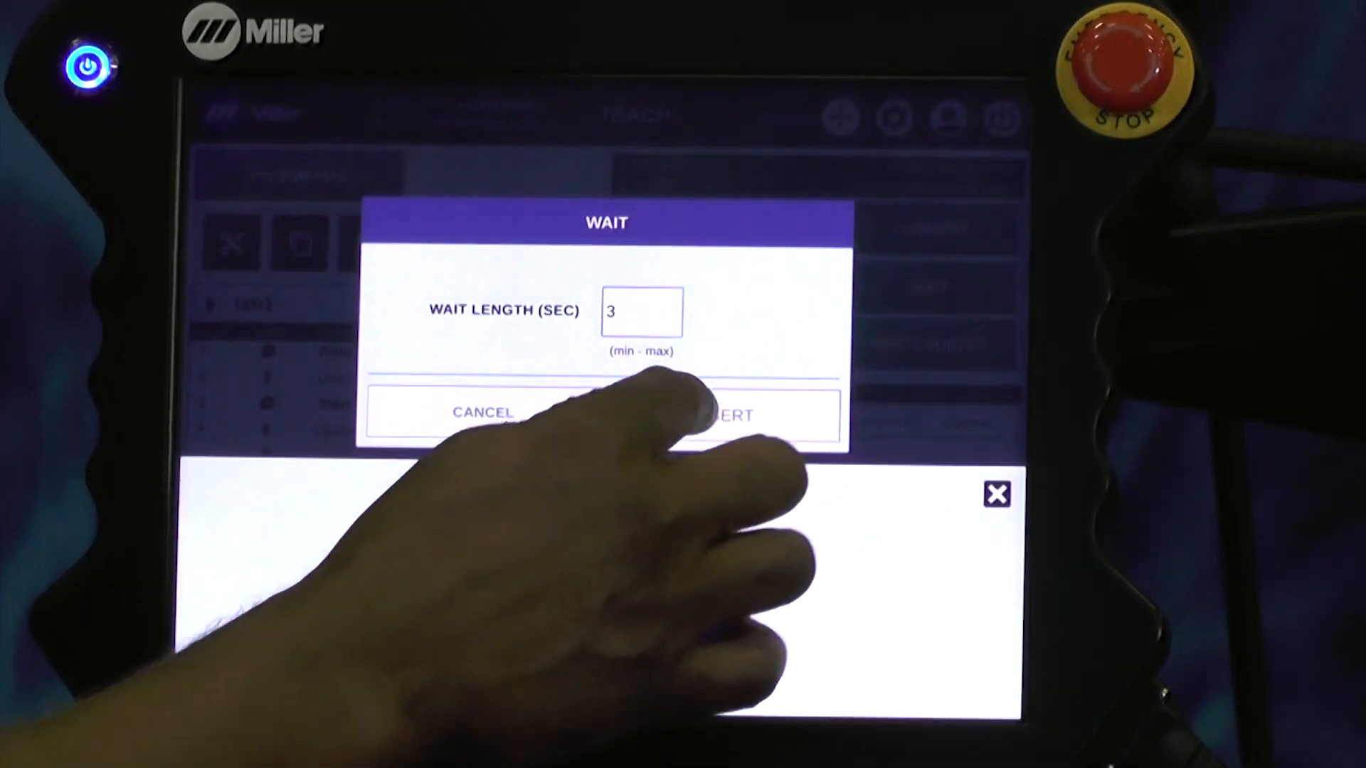
# Step: Insert a wait of 3 seconds into the lab1 program
pyautogui.click(728, 414)
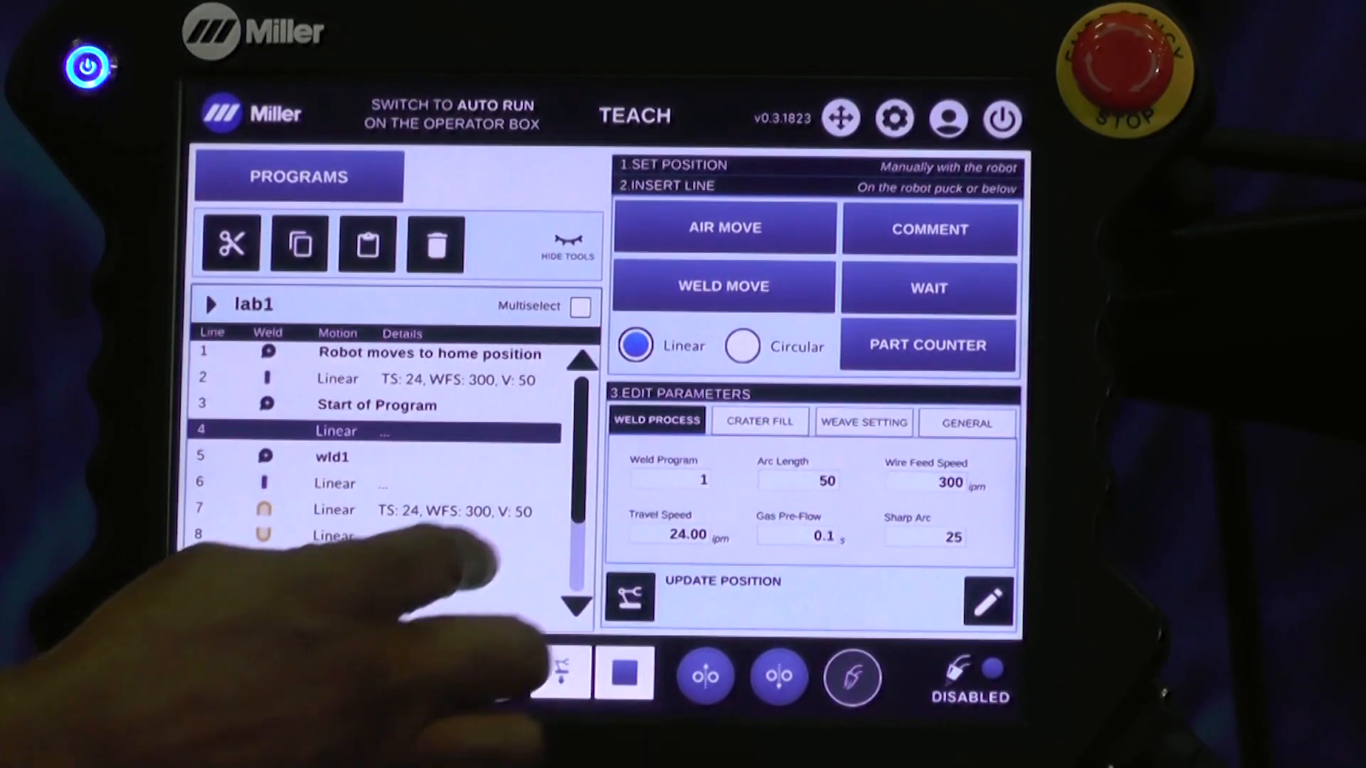
pyautogui.scroll(-3)
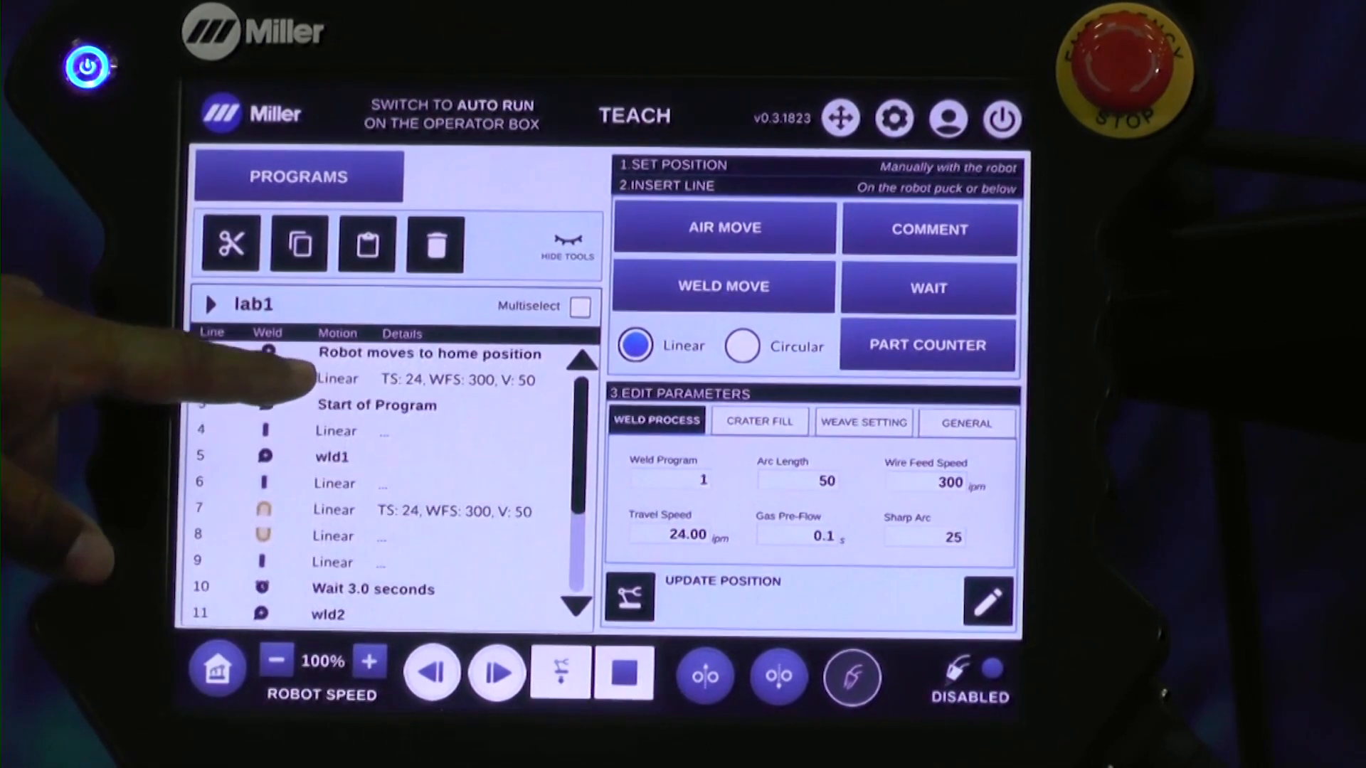
pyautogui.click(427, 353)
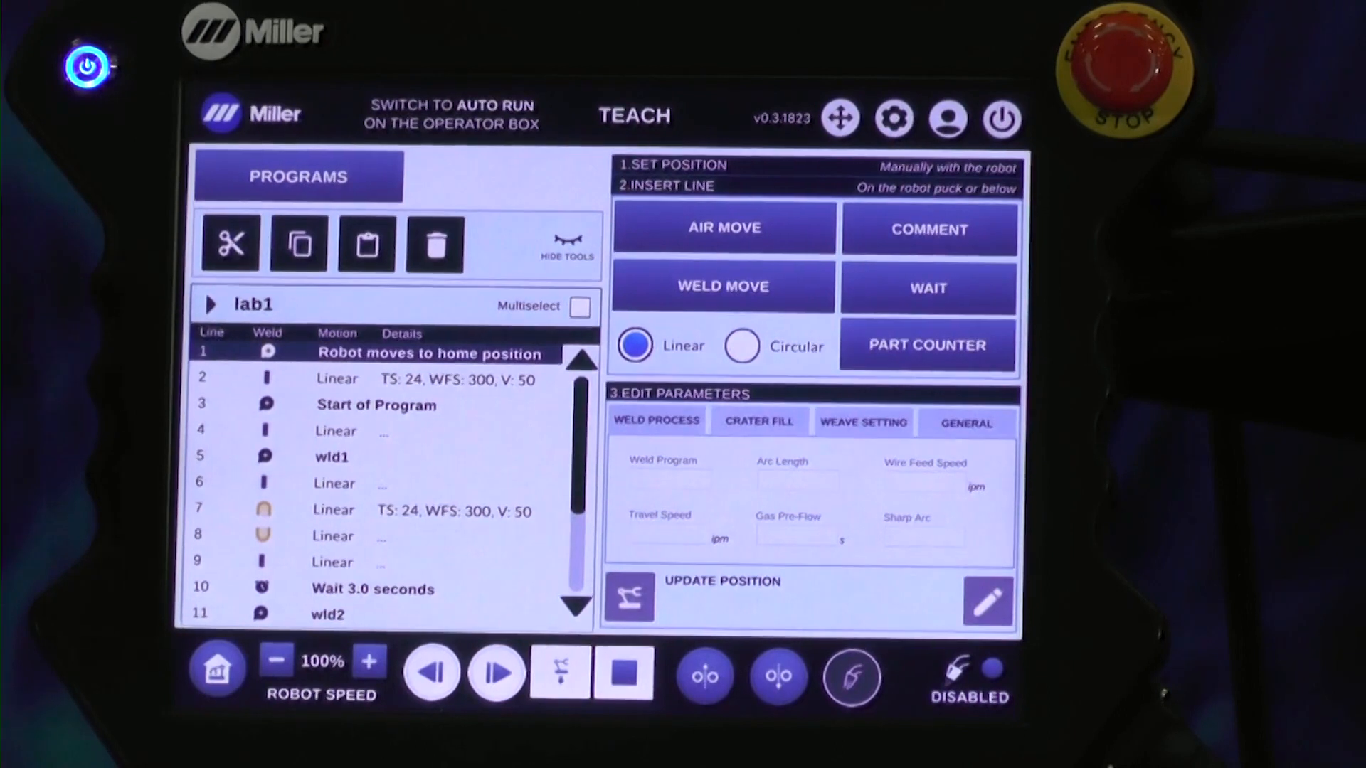